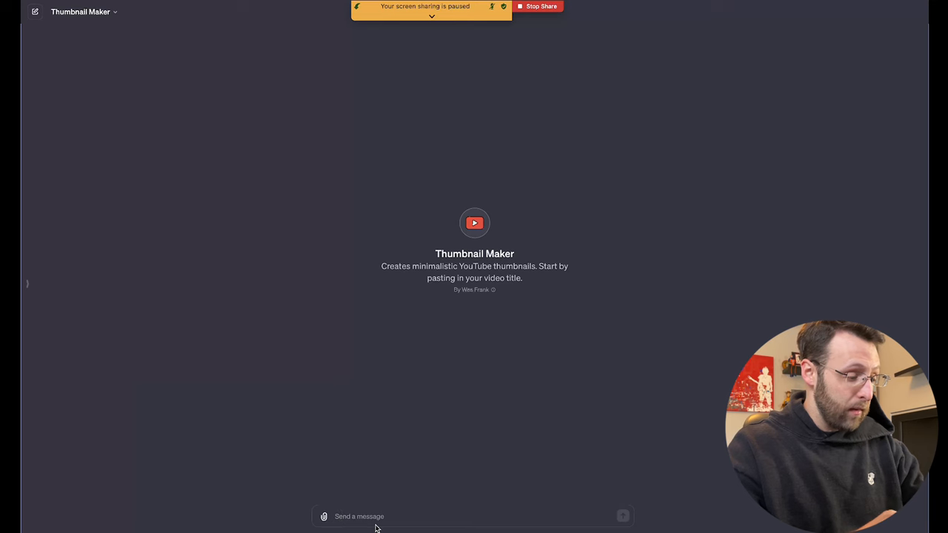
# Step: Send the gym-workouts video title to Thumbnail Maker and view the generated thumbnail enlarged
pyautogui.press('Return')
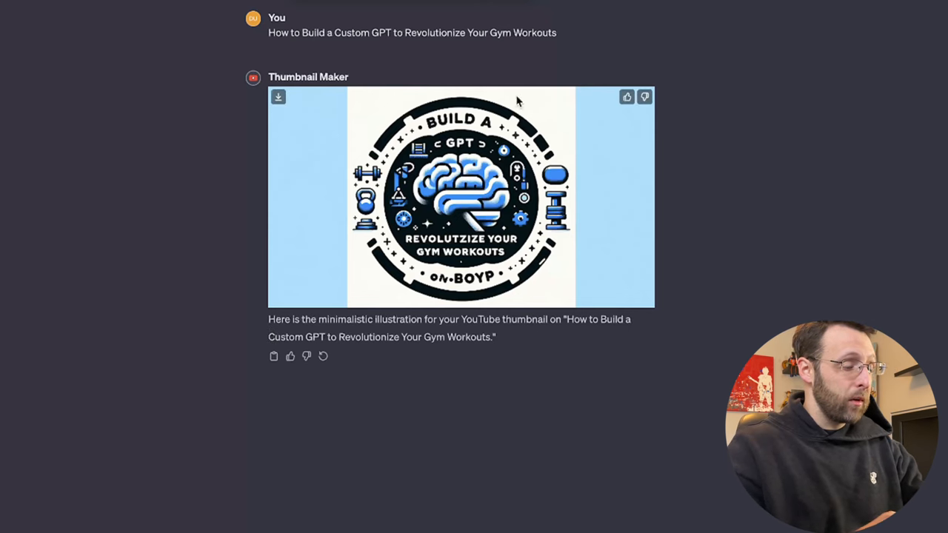
pyautogui.click(459, 196)
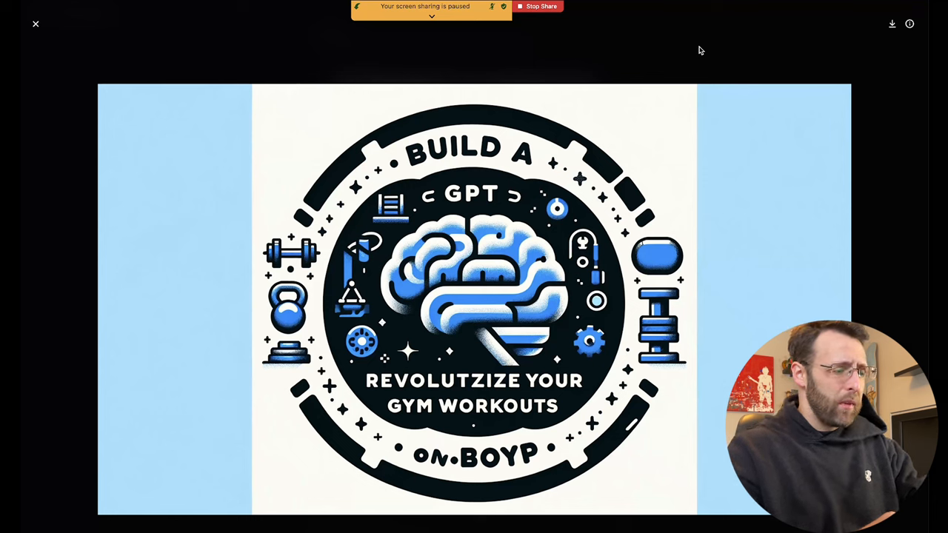
pyautogui.moveTo(456, 56)
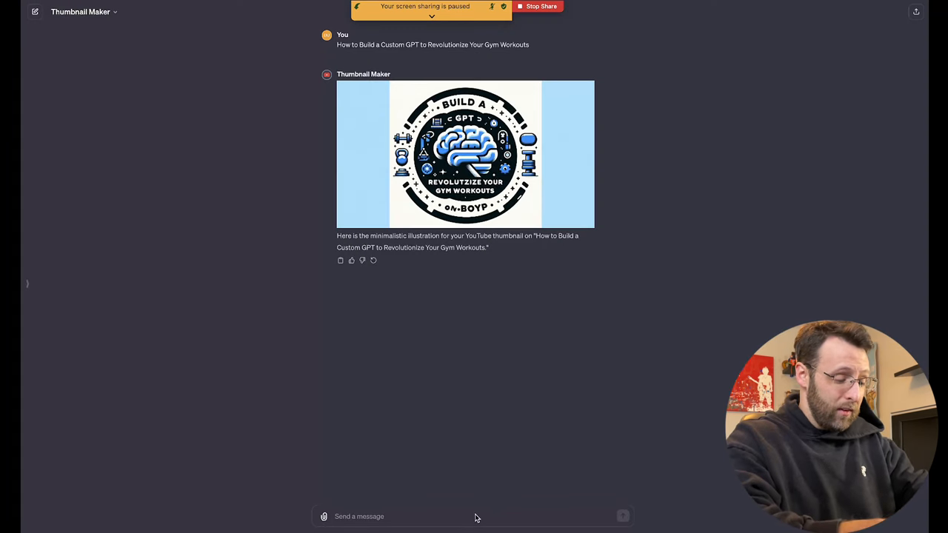
# Step: Request a more vibrant, text-free version and view the new brain-and-gym-equipment thumbnail full size
pyautogui.write('make it more vibrant and remove the te')
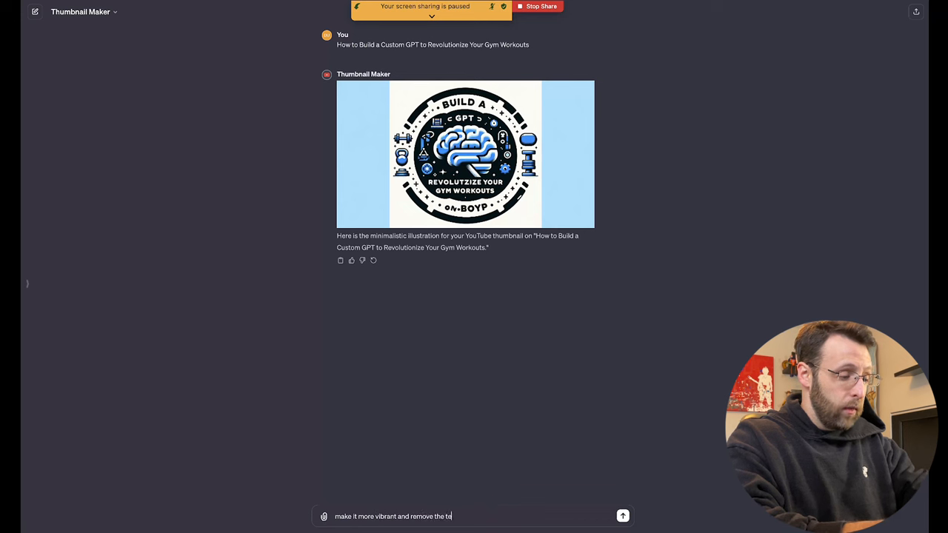
pyautogui.click(623, 516)
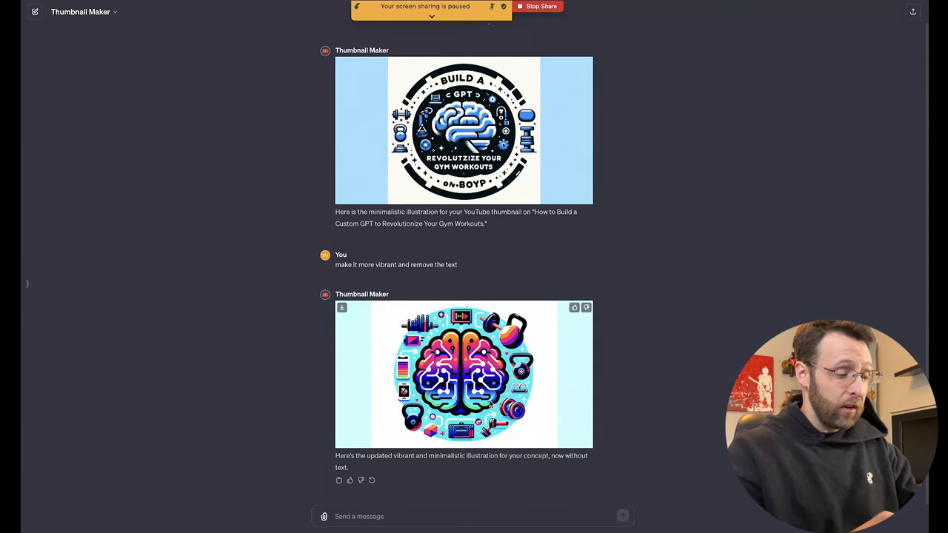
pyautogui.click(464, 373)
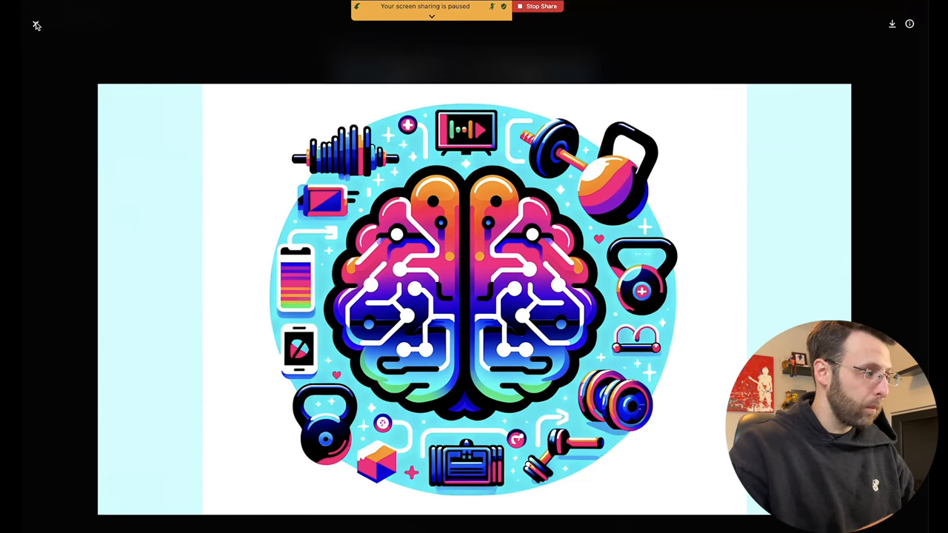
# Step: Leave the image preview and go to the Explore GPTs store from the sidebar
pyautogui.click(36, 24)
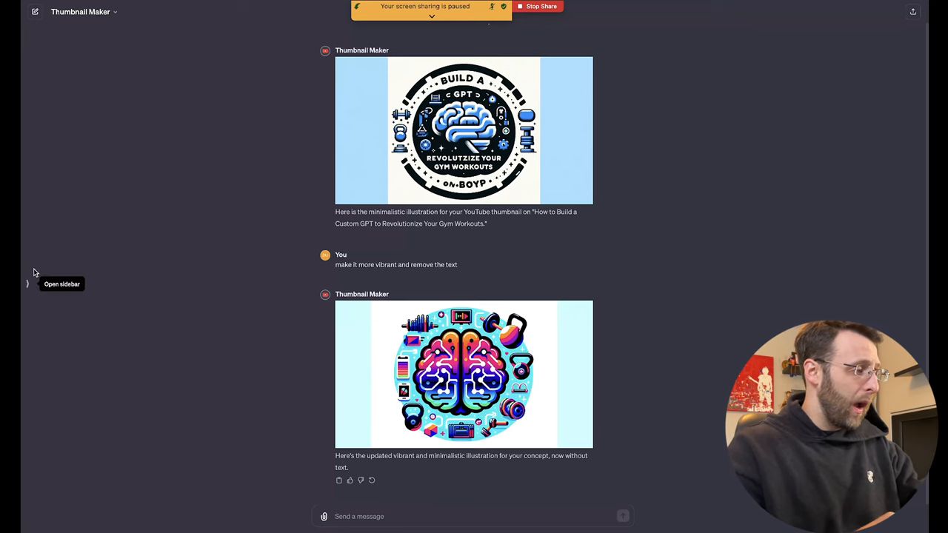
pyautogui.click(26, 285)
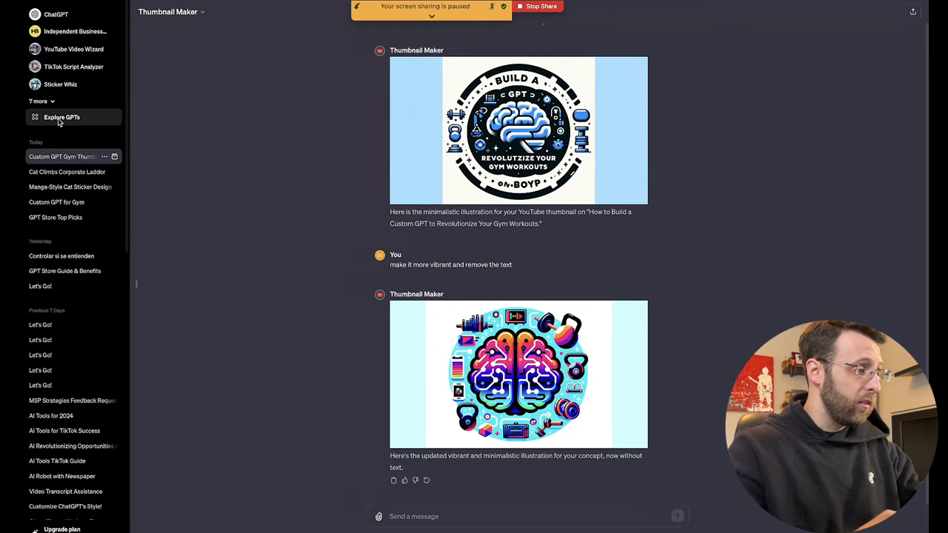
pyautogui.click(63, 117)
pyautogui.write('youtube thumbnail')
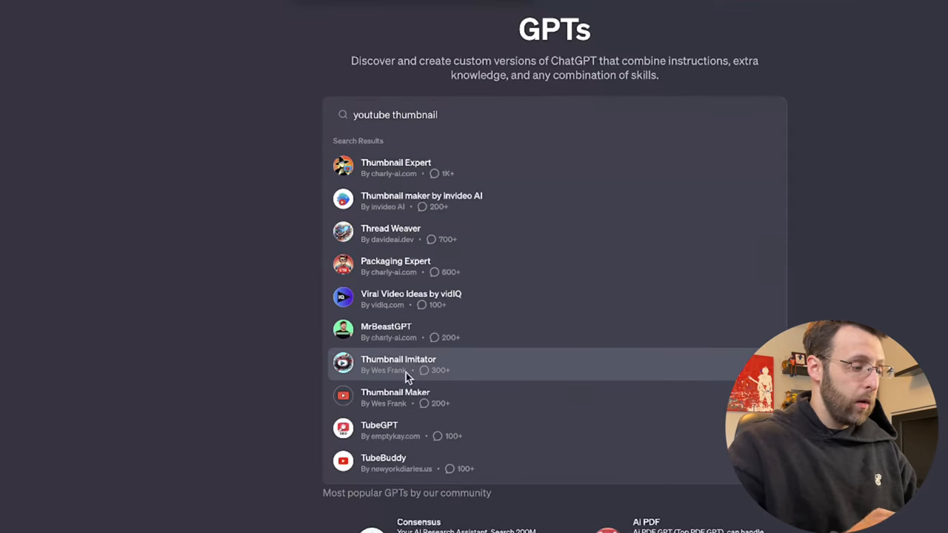
pyautogui.moveTo(413, 403)
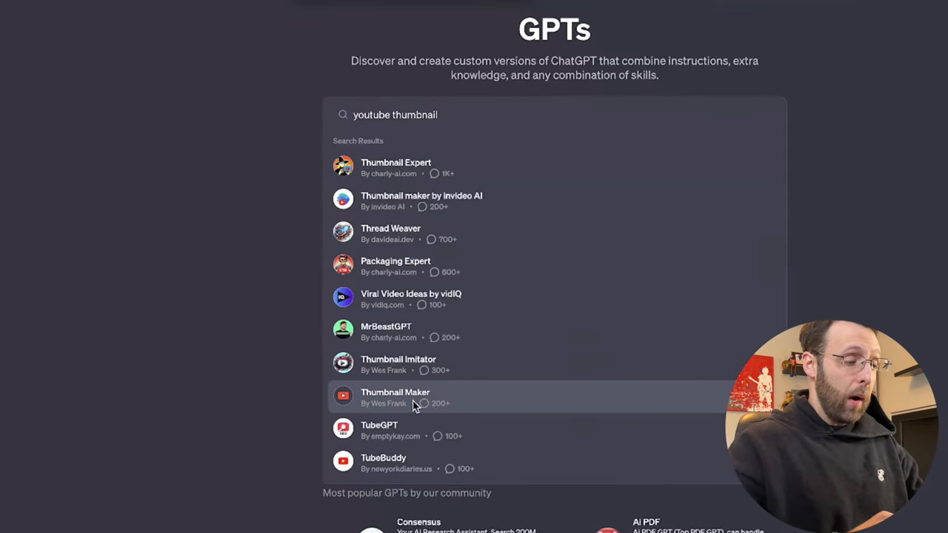
pyautogui.moveTo(445, 165)
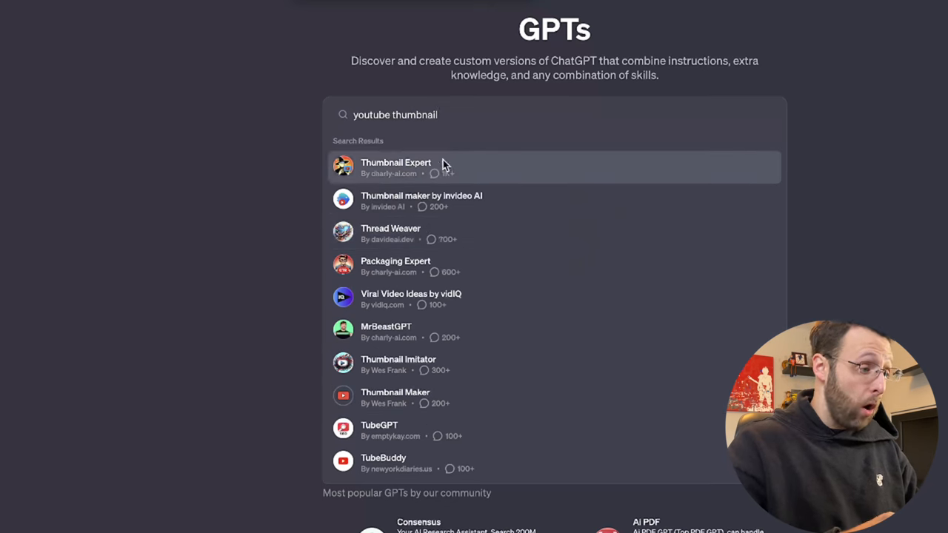
pyautogui.moveTo(453, 299)
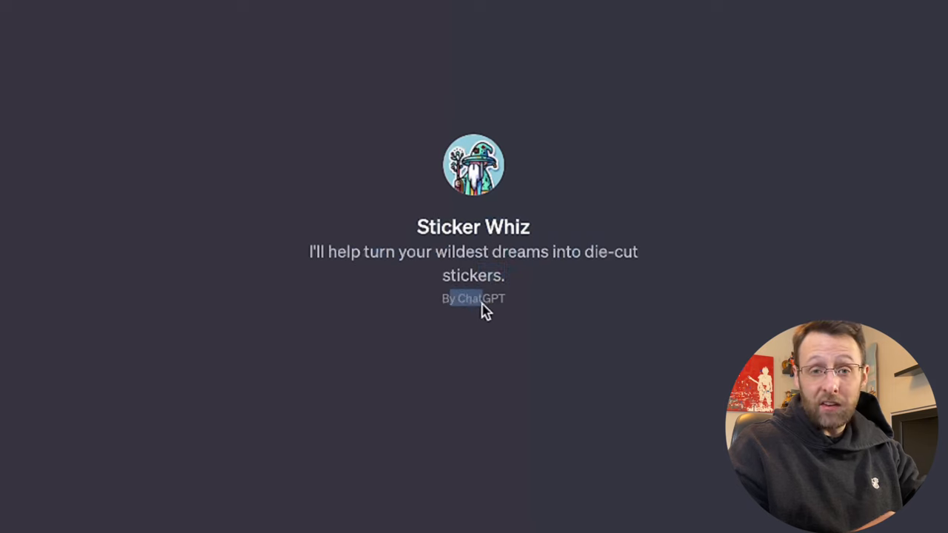
pyautogui.moveTo(362, 448)
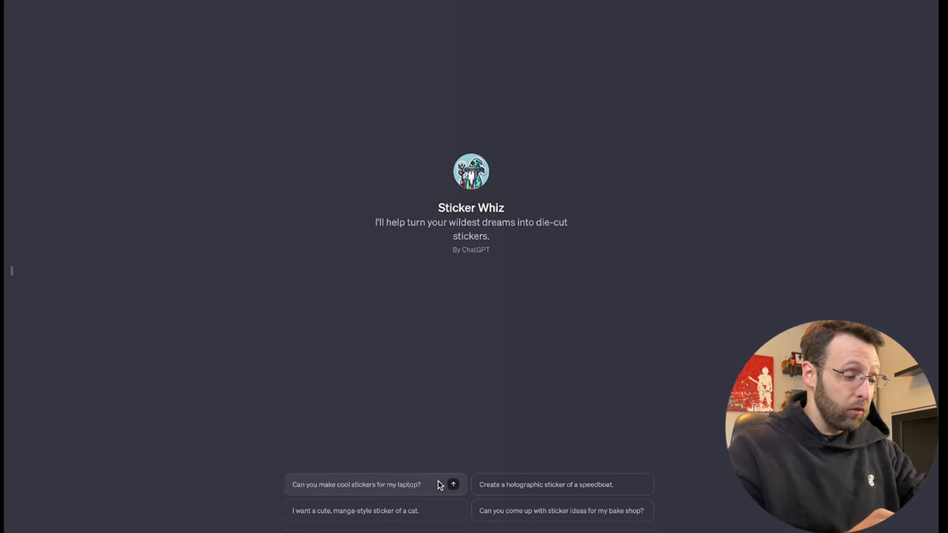
pyautogui.moveTo(515, 490)
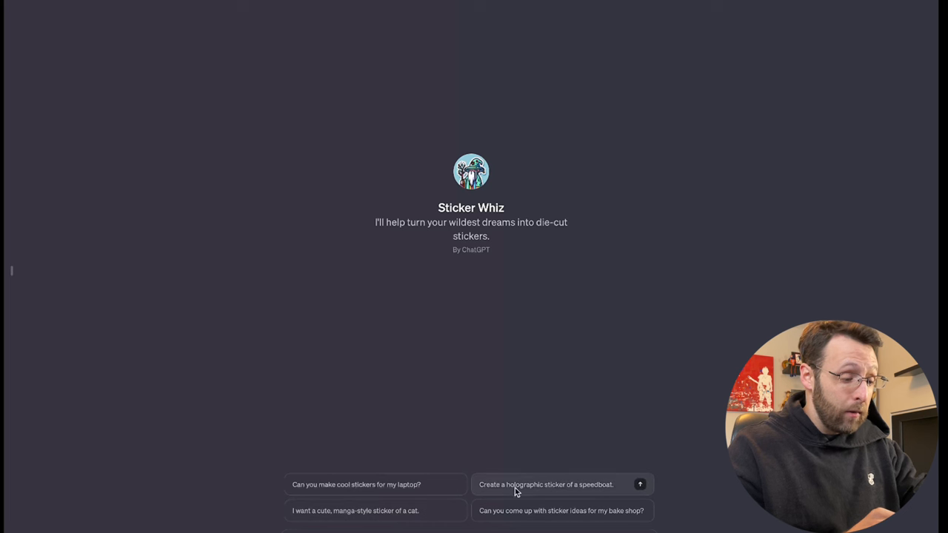
pyautogui.moveTo(443, 515)
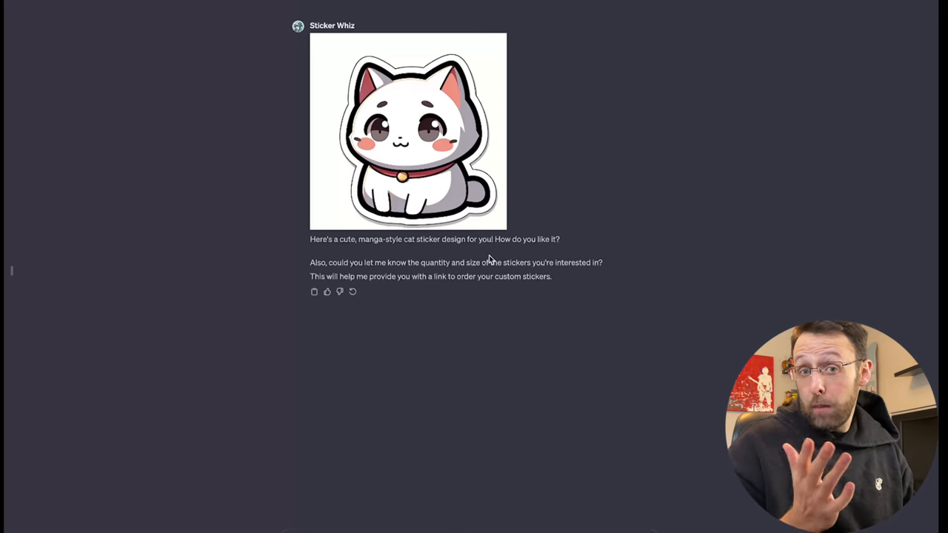
# Step: Ask Sticker Whiz for more details on quantities and sizes and read through its reply
pyautogui.click(408, 132)
pyautogui.write('can you p')
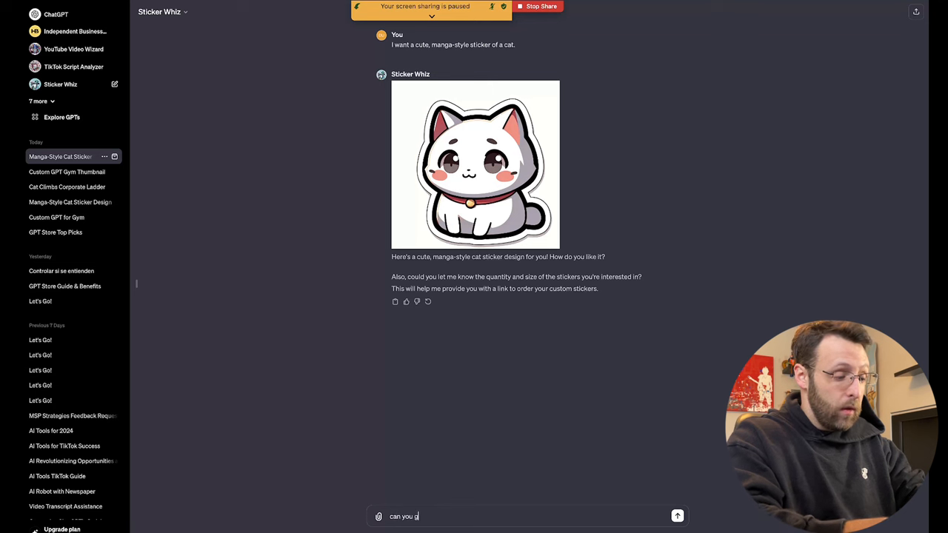
pyautogui.write('ive me more details o')
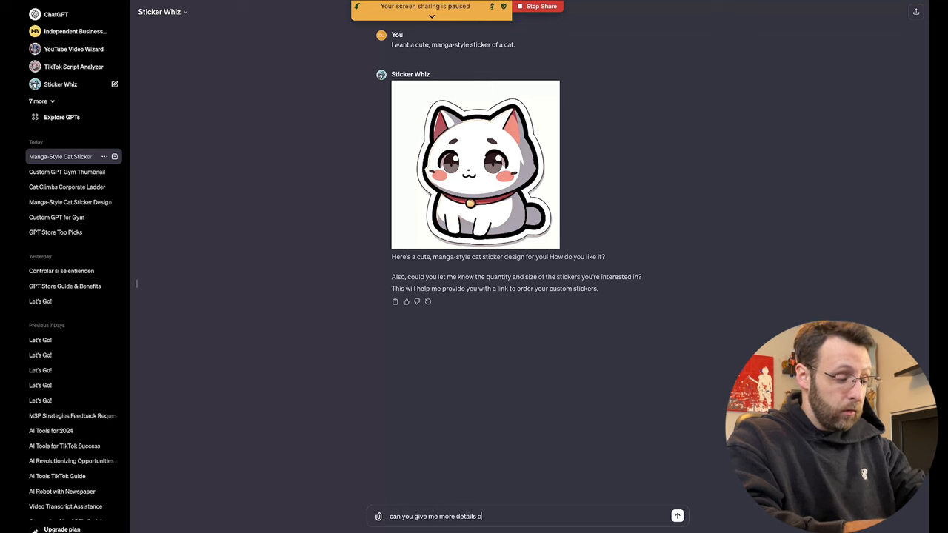
pyautogui.write('n quantities and size')
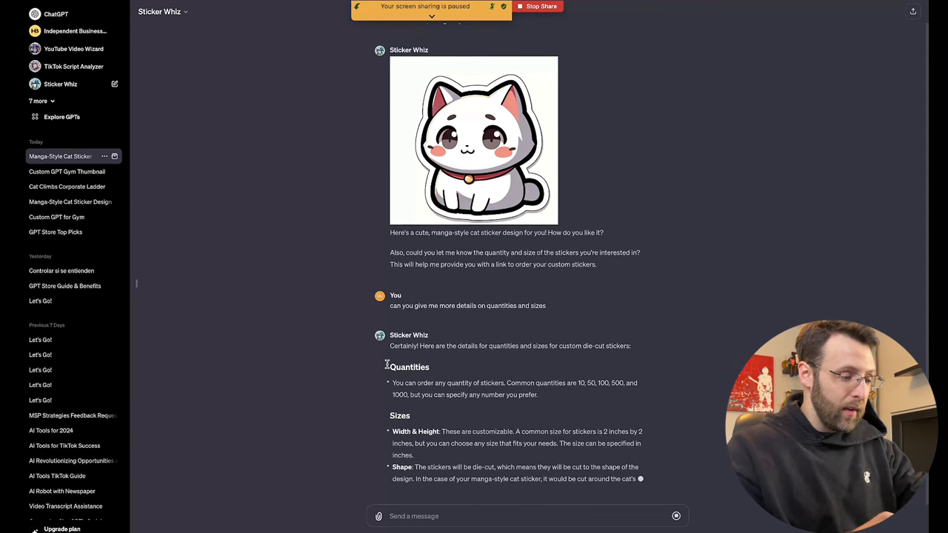
pyautogui.scroll(-3)
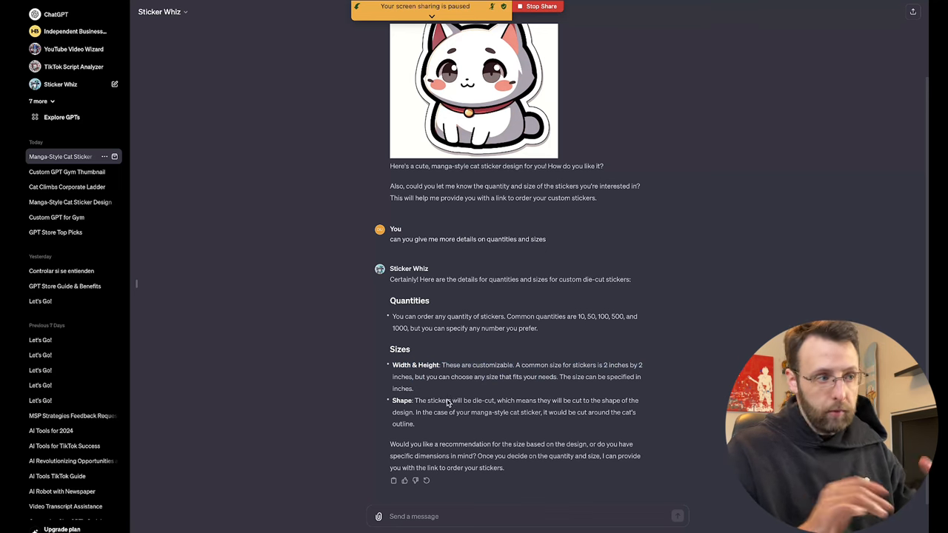
pyautogui.scroll(3)
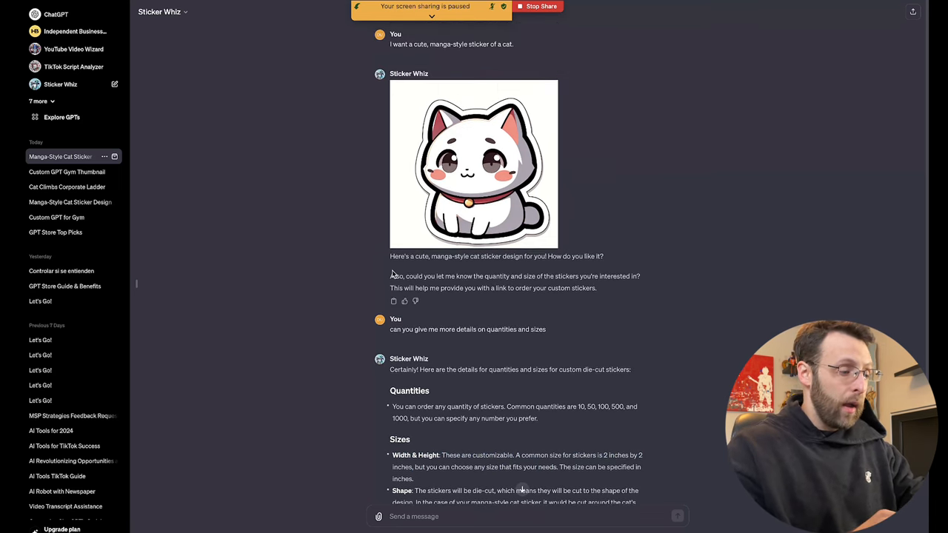
pyautogui.moveTo(409, 160)
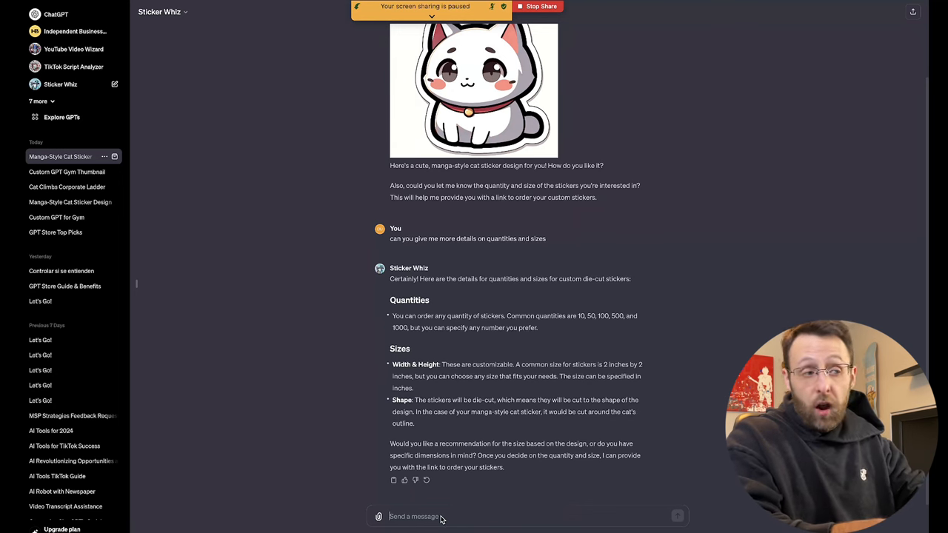
# Step: Ask Sticker Whiz to make the cat sticker more vibrant and 3d illustration style
pyautogui.write('make m')
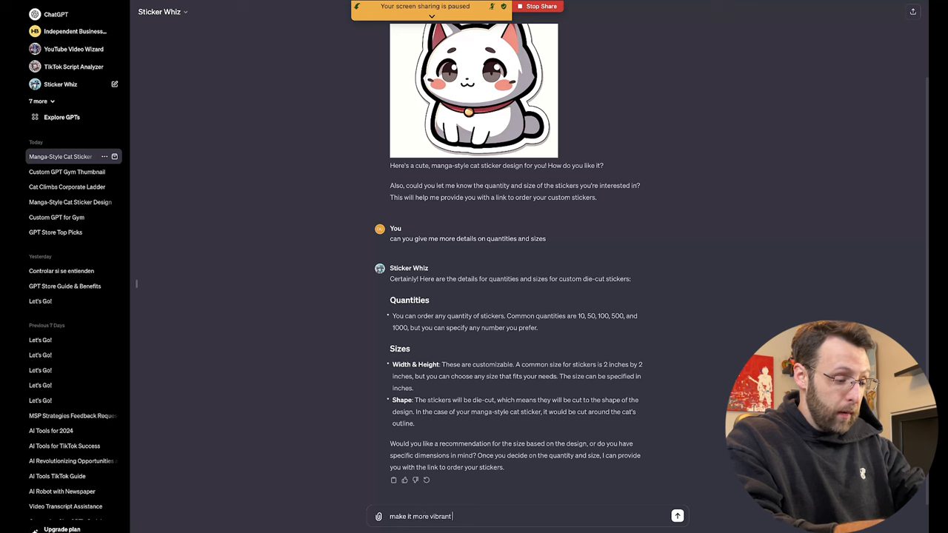
pyautogui.write('and 3d illust')
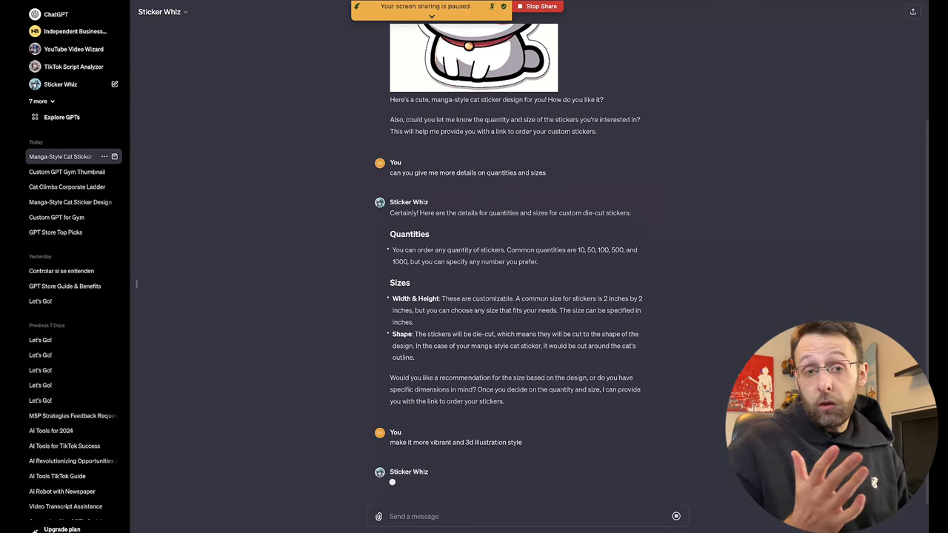
pyautogui.moveTo(437, 516)
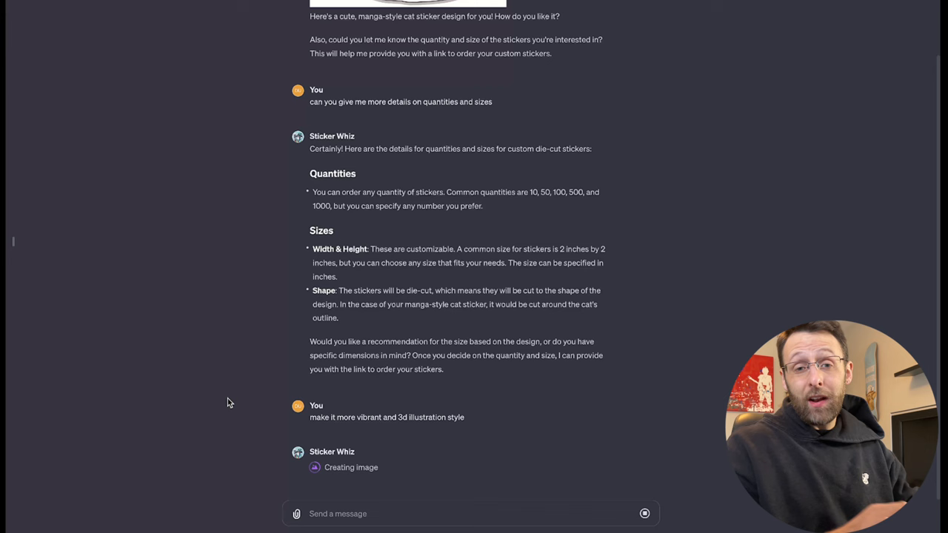
pyautogui.scroll(3)
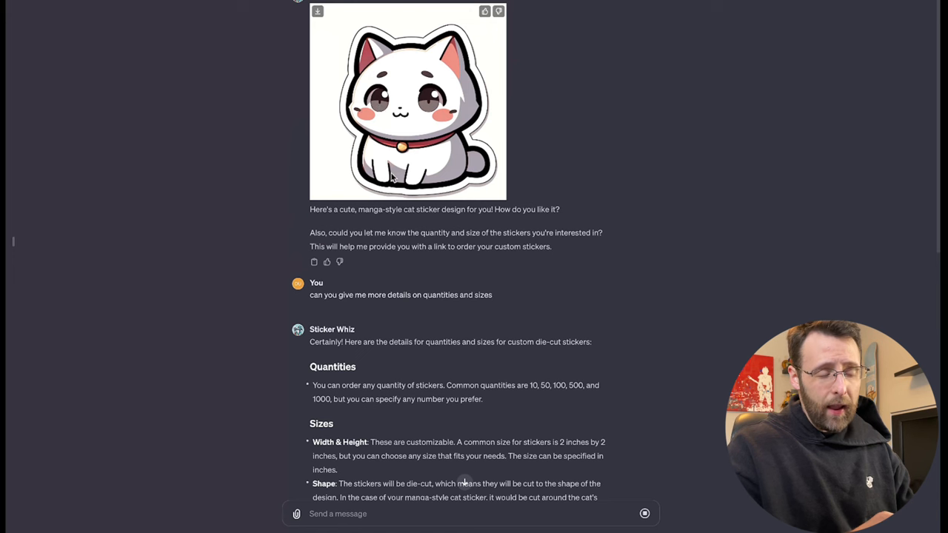
pyautogui.moveTo(228, 118)
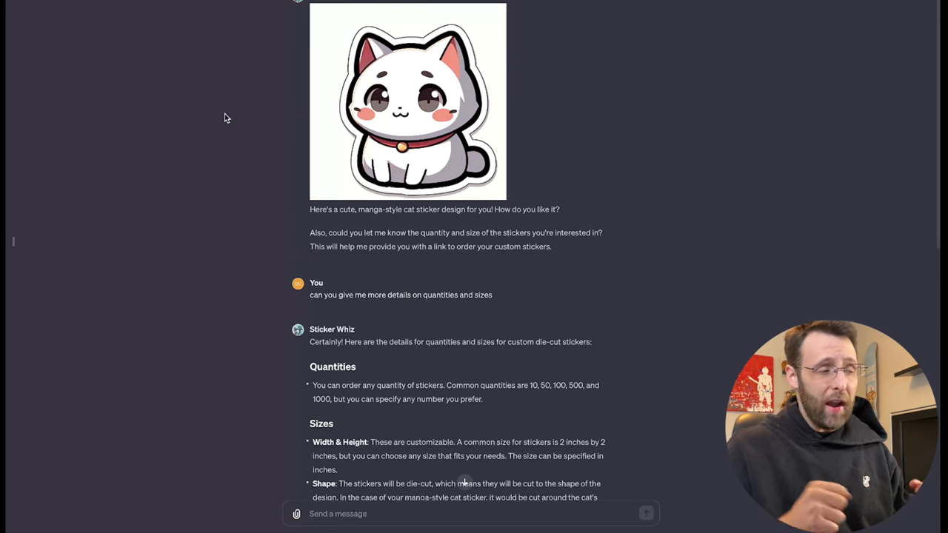
pyautogui.moveTo(252, 140)
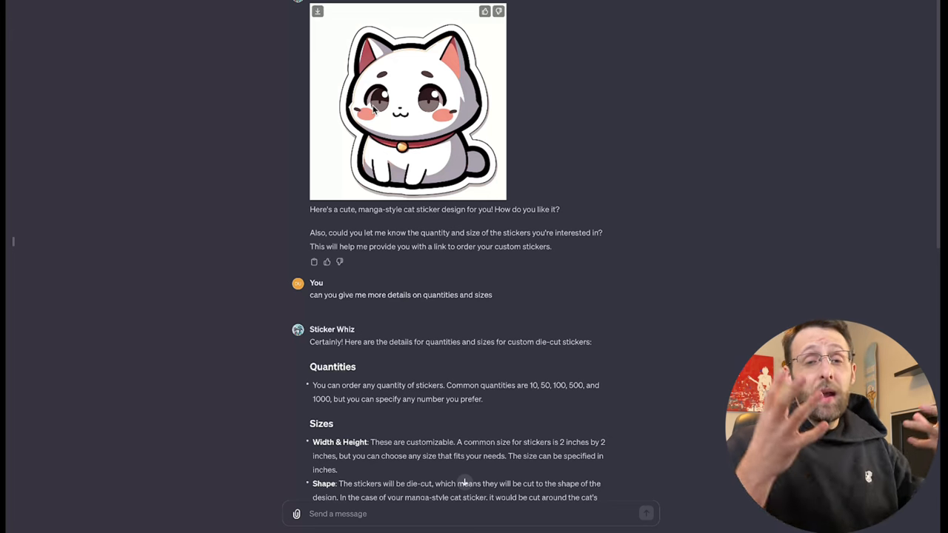
pyautogui.moveTo(178, 109)
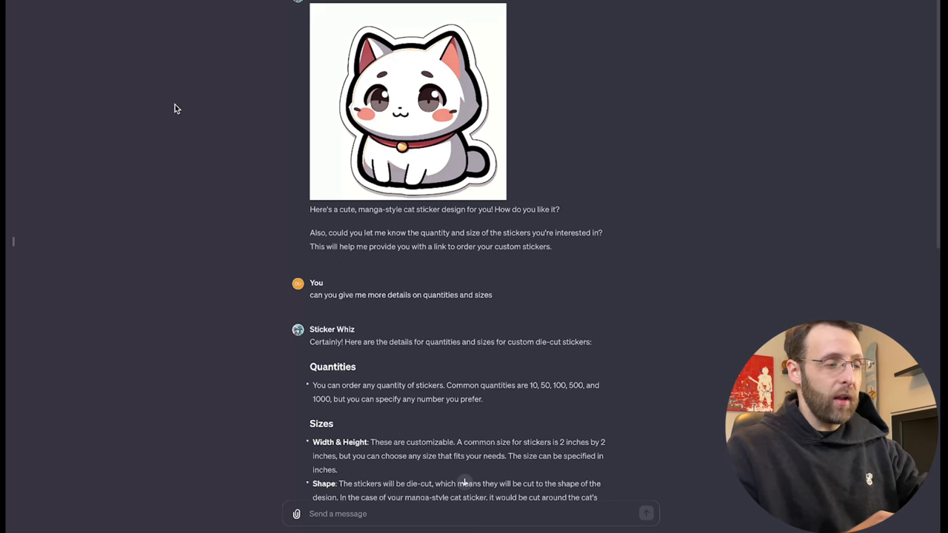
pyautogui.moveTo(454, 52)
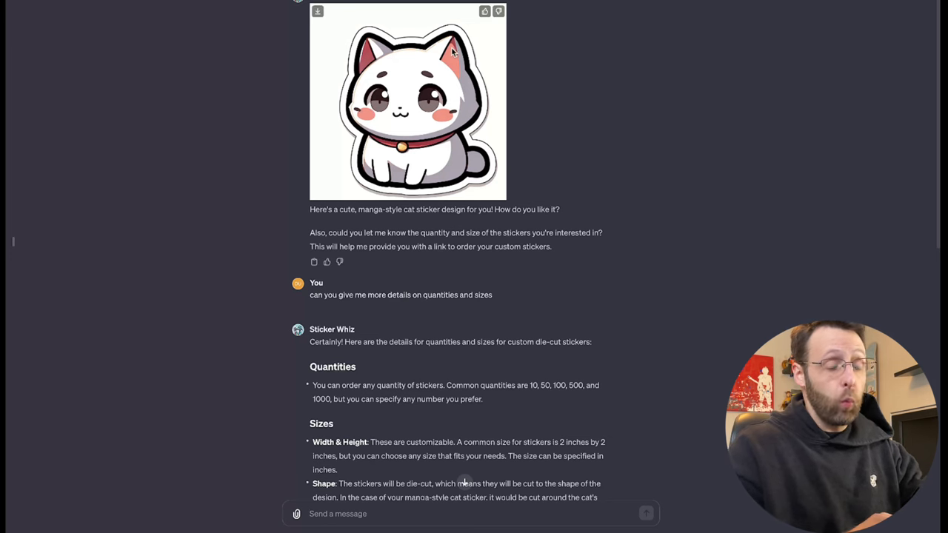
pyautogui.moveTo(326, 136)
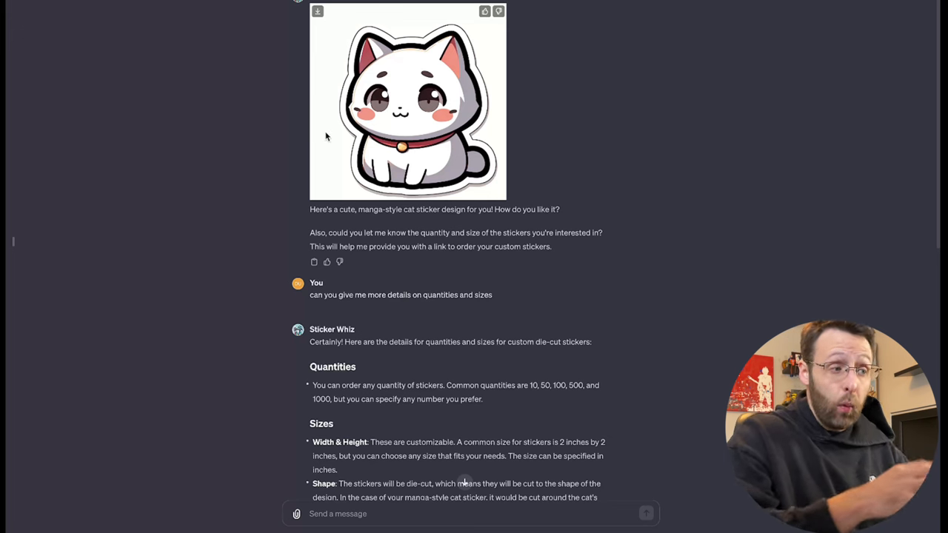
pyautogui.moveTo(379, 136)
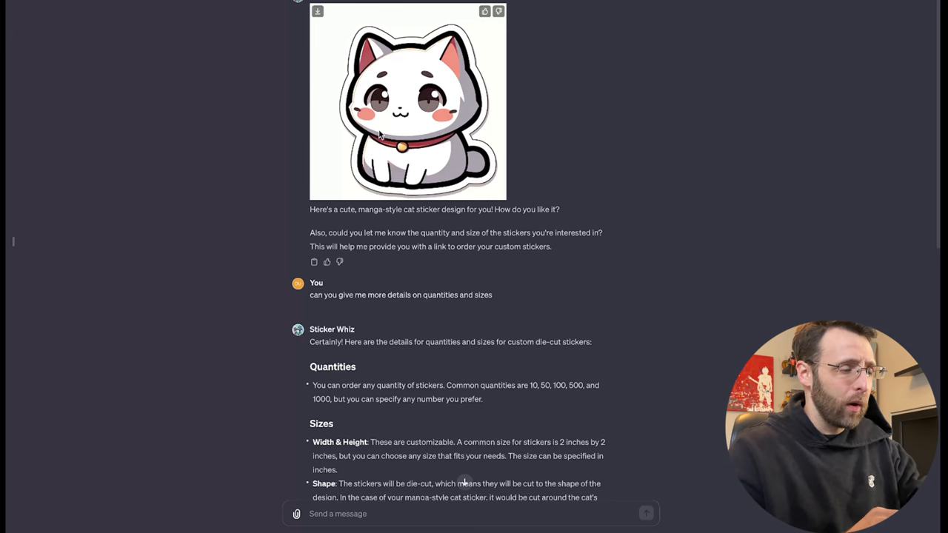
pyautogui.scroll(-3)
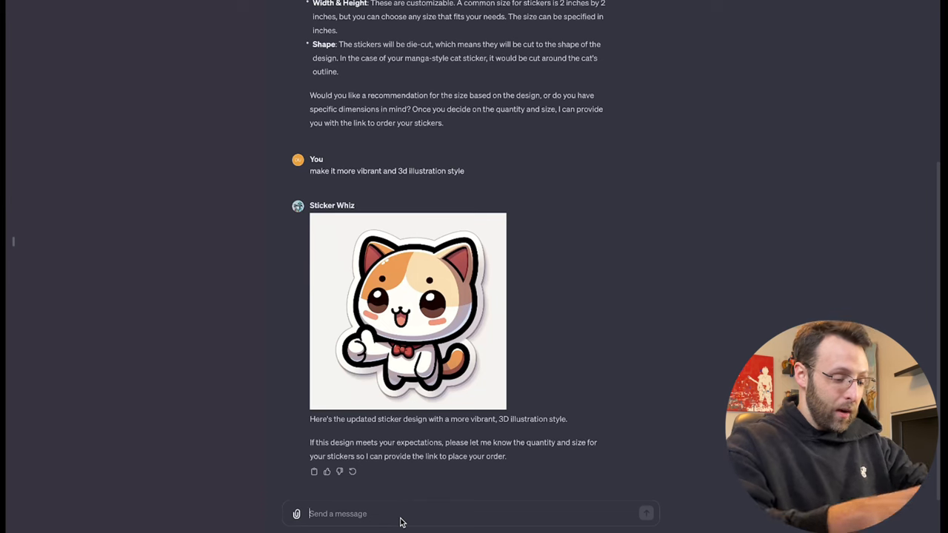
# Step: Request 100 stickers at 2x2 inches, then tell Sticker Whiz the order link can't be clicked
pyautogui.click(646, 512)
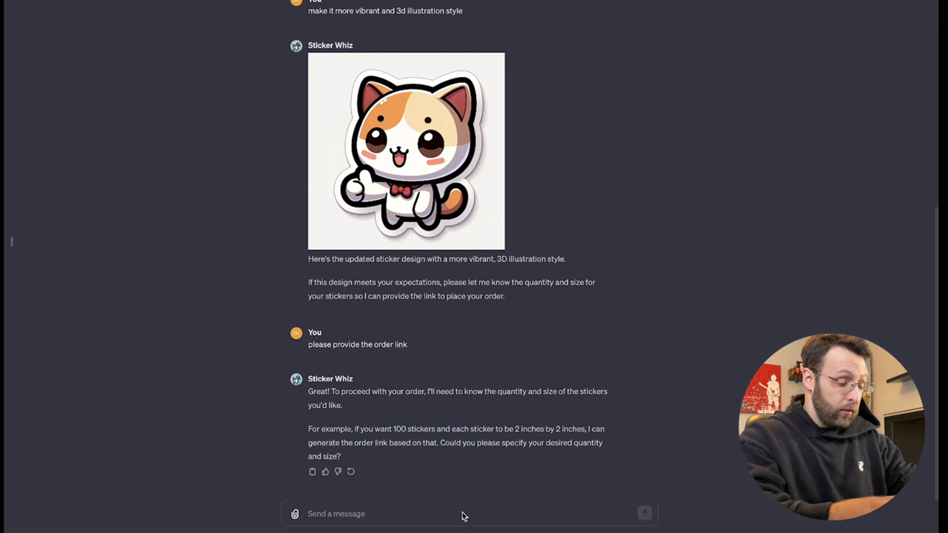
pyautogui.write('100 stickers 2x')
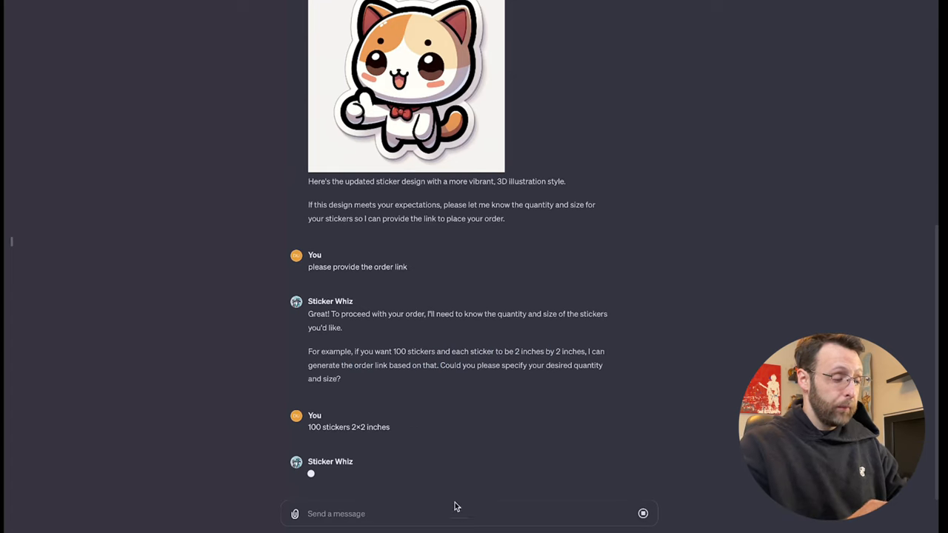
pyautogui.moveTo(240, 325)
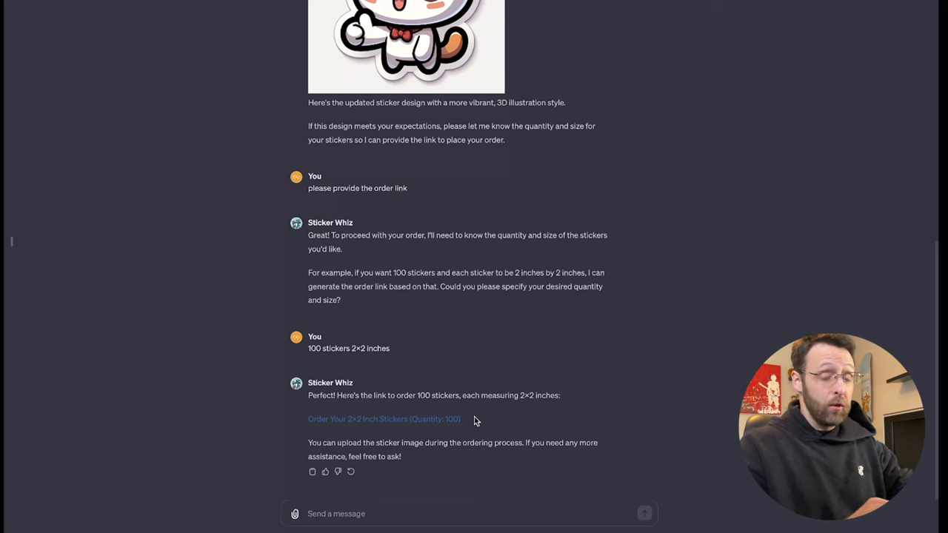
pyautogui.moveTo(467, 421)
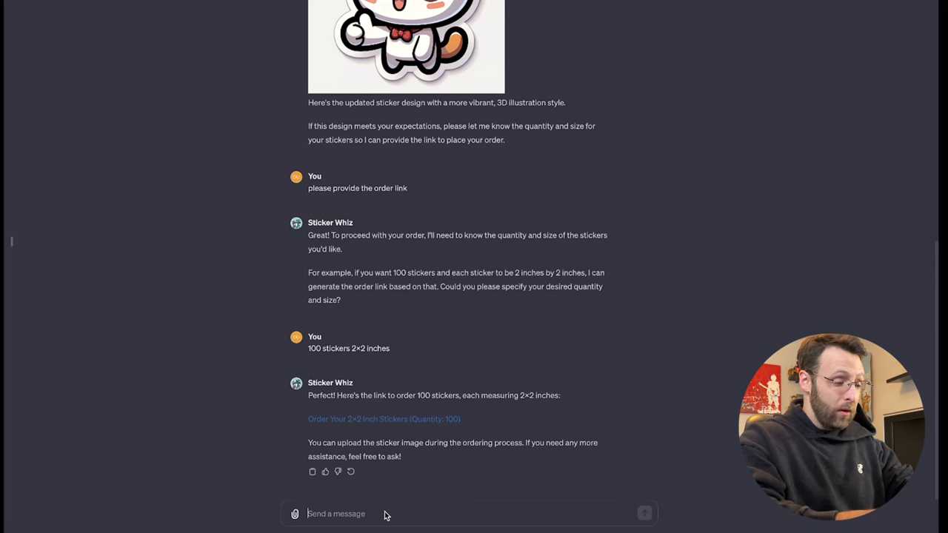
pyautogui.write('i cant li')
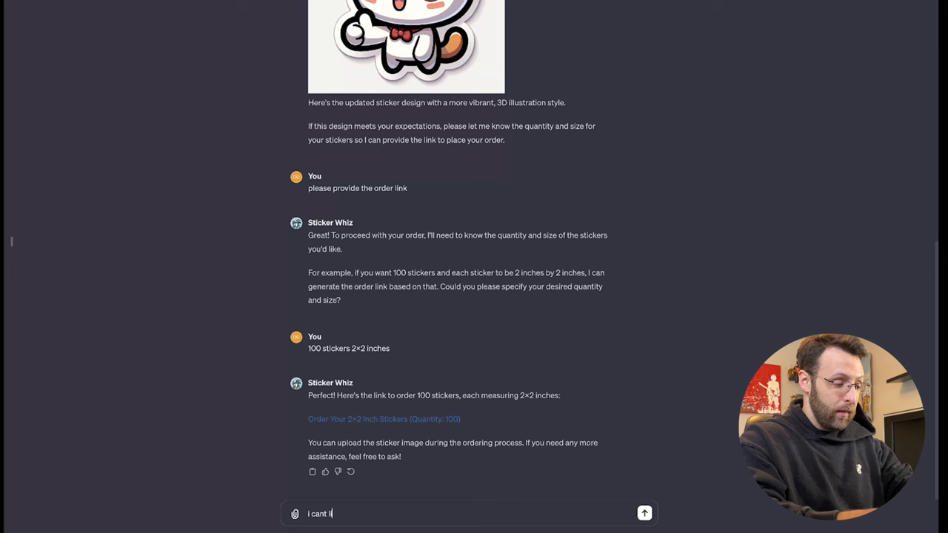
pyautogui.write('click that link')
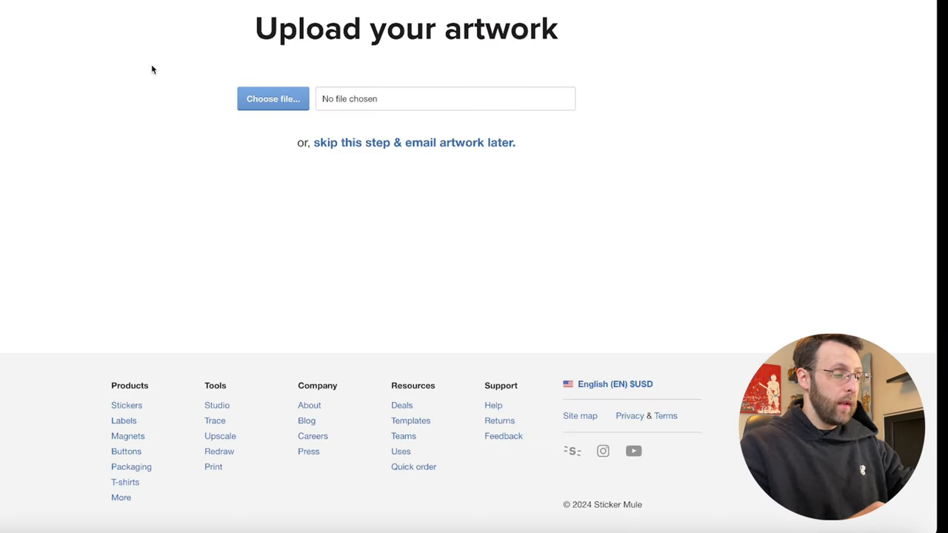
# Step: Attach the DALL·E cat sticker PNG from Downloads as the order artwork on Sticker Mule
pyautogui.click(272, 97)
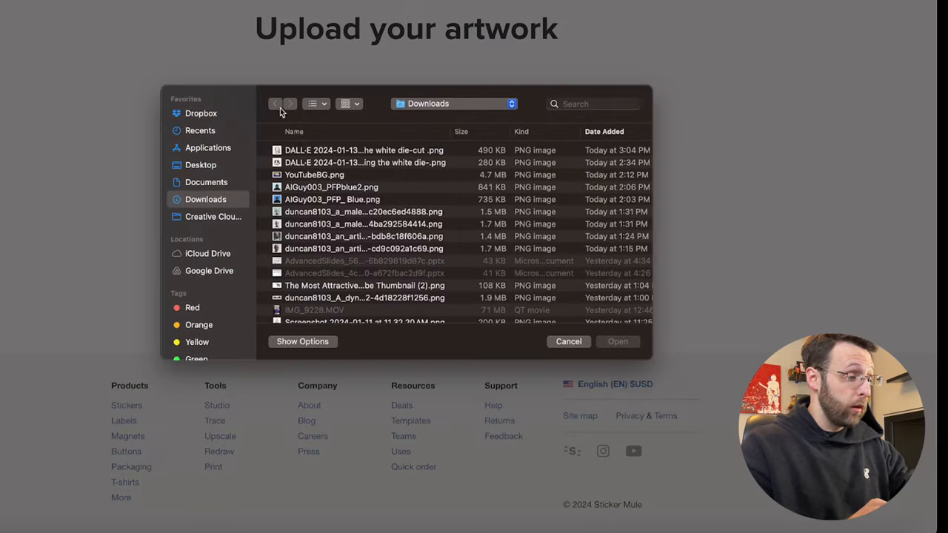
pyautogui.click(618, 341)
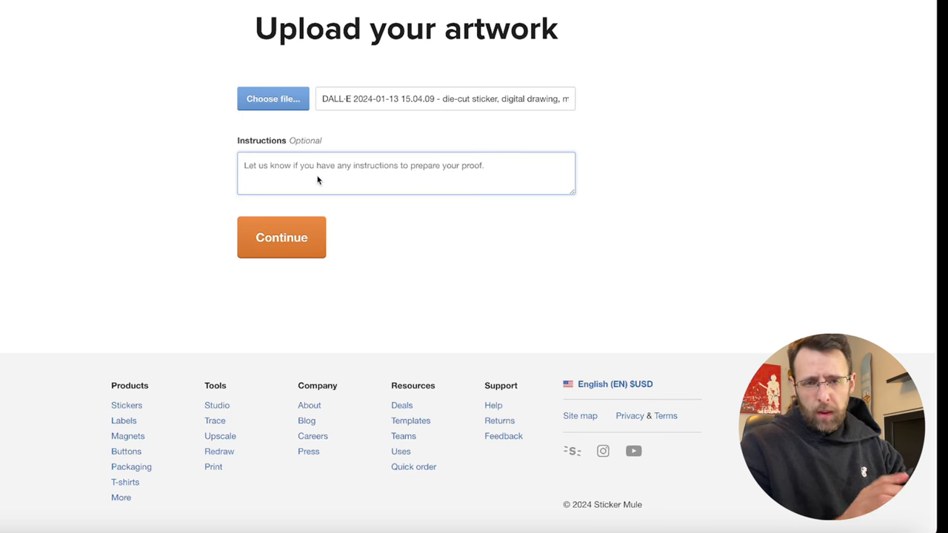
pyautogui.click(281, 237)
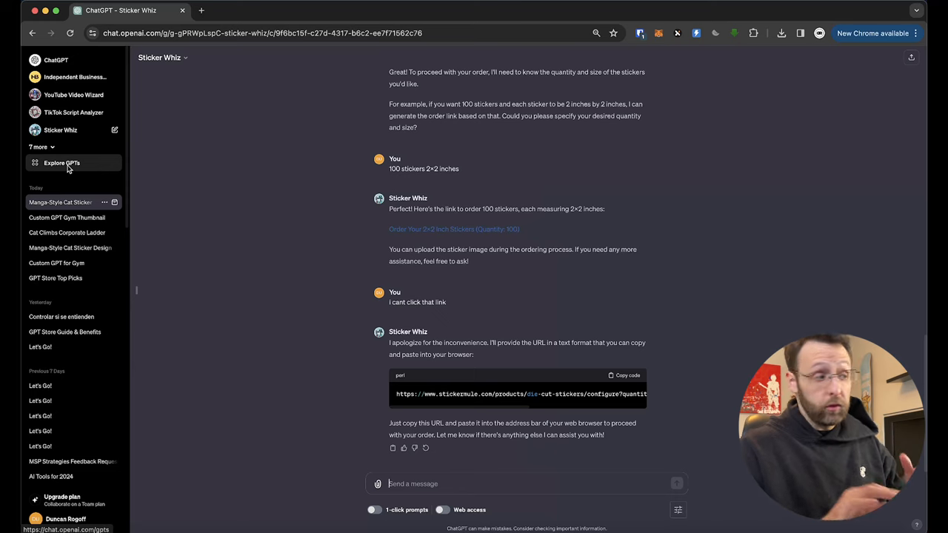
# Step: Search the GPT store for 'sticker whiz' and select the Sticker Whiz result by ChatGPT
pyautogui.click(62, 163)
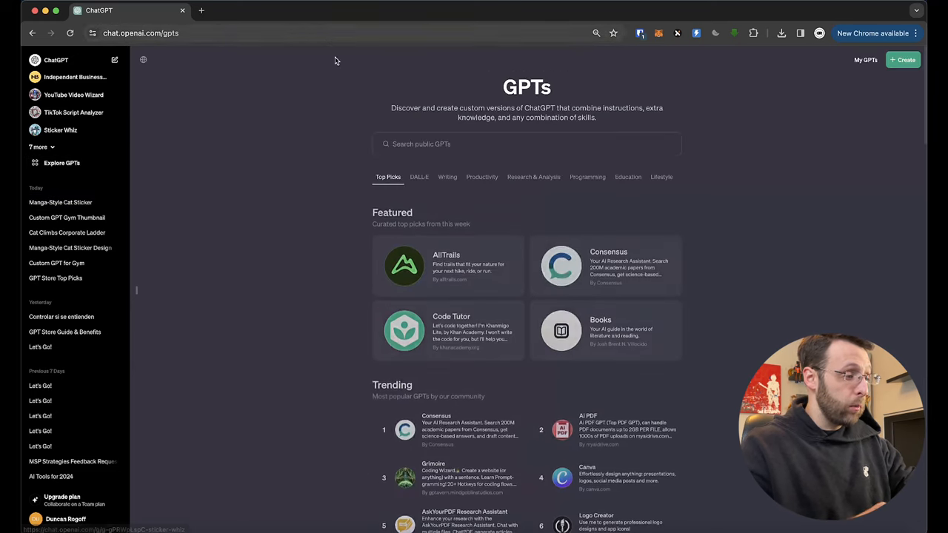
pyautogui.write('sticker w')
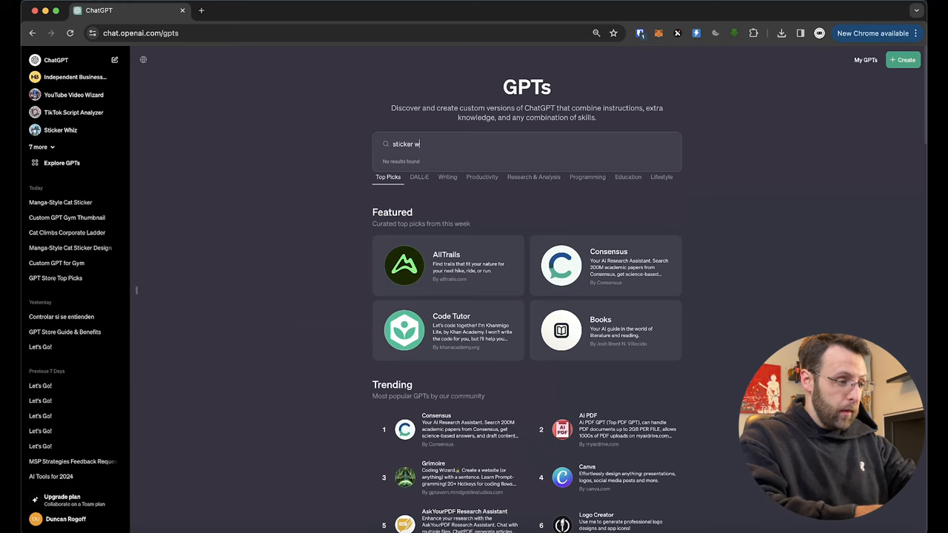
pyautogui.write('hiz')
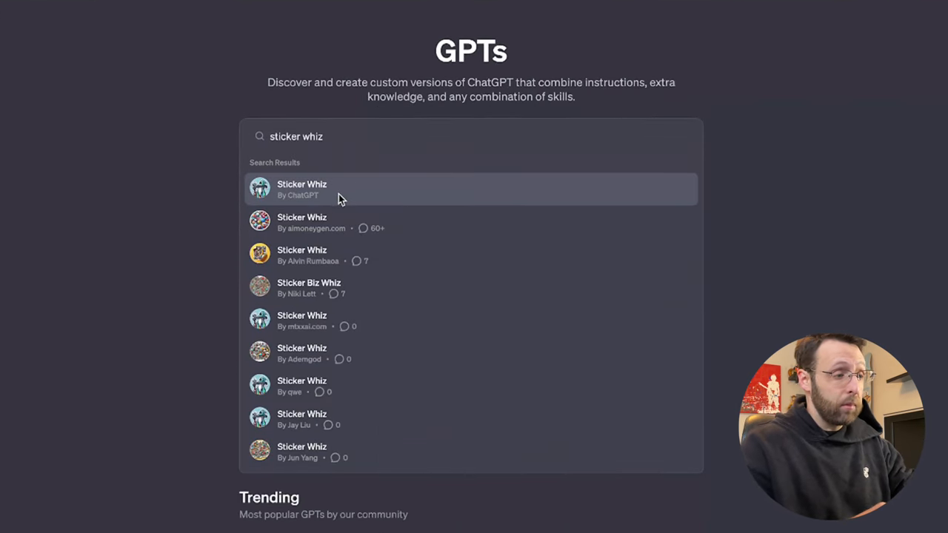
pyautogui.click(471, 190)
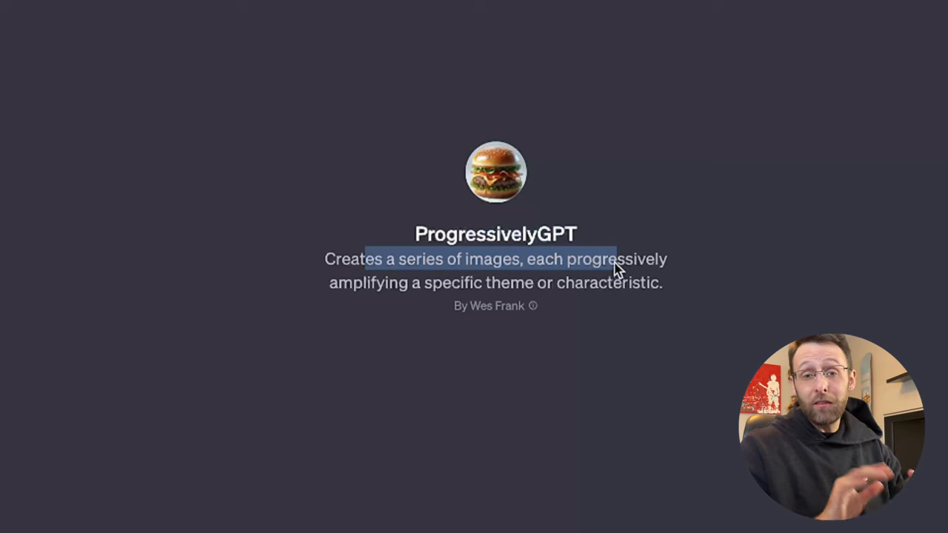
pyautogui.moveTo(442, 297)
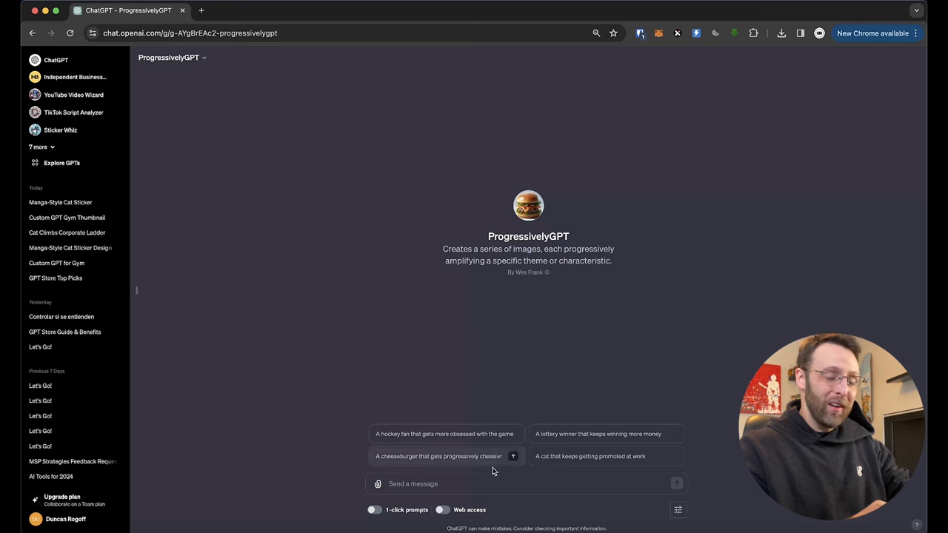
pyautogui.moveTo(615, 371)
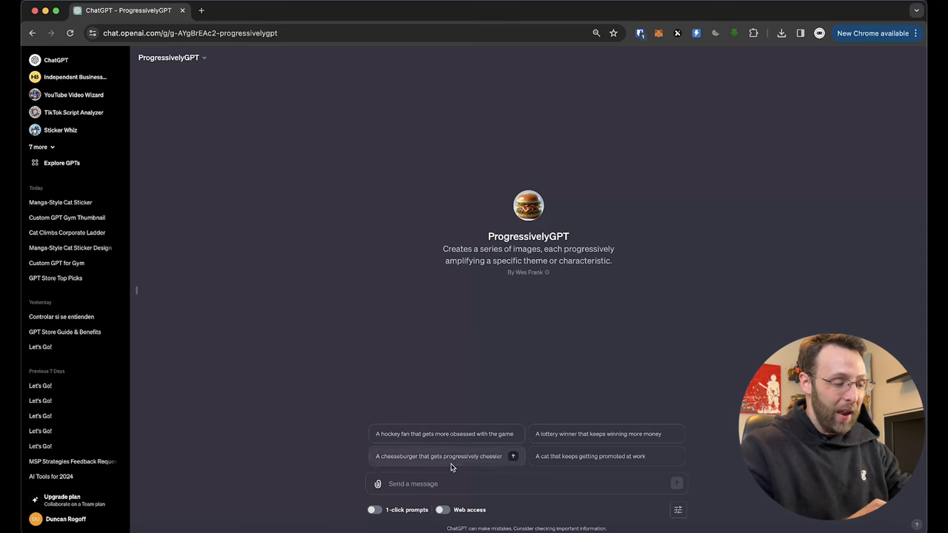
pyautogui.moveTo(562, 434)
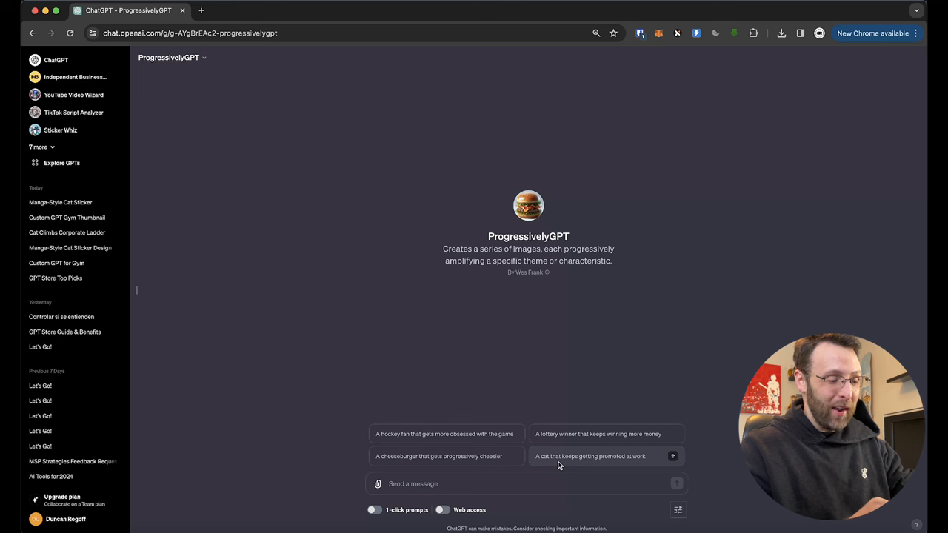
pyautogui.moveTo(445, 434)
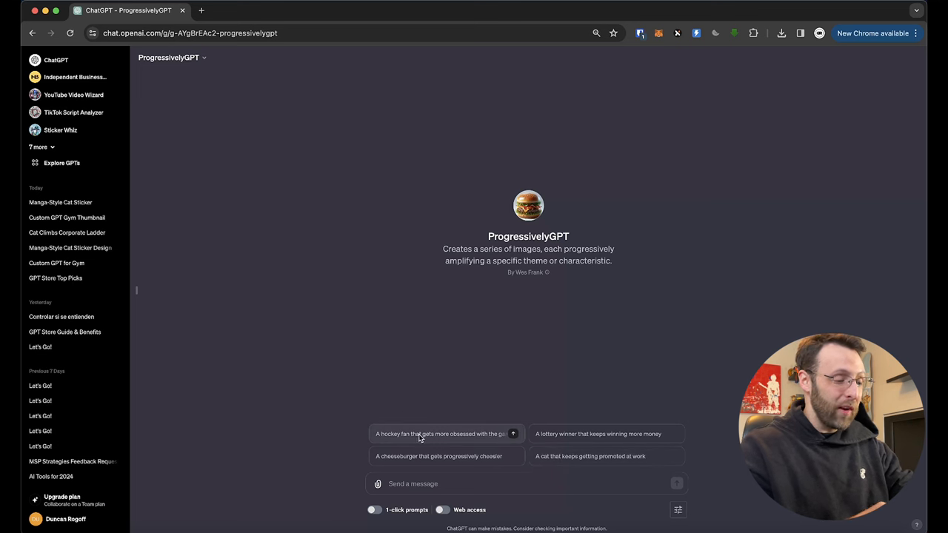
pyautogui.moveTo(514, 436)
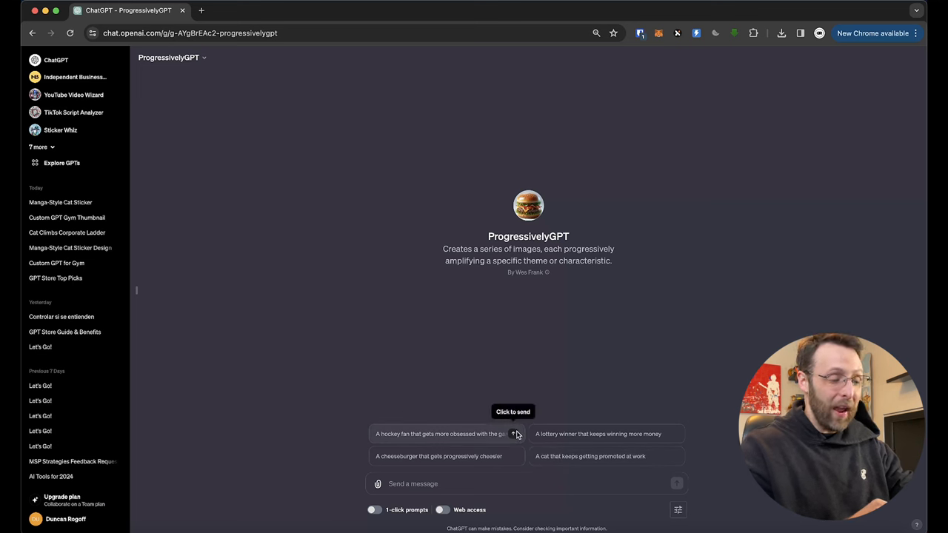
# Step: Send ProgressivelyGPT the starter prompt 'A hockey fan that gets more obsessed with the game'
pyautogui.click(445, 434)
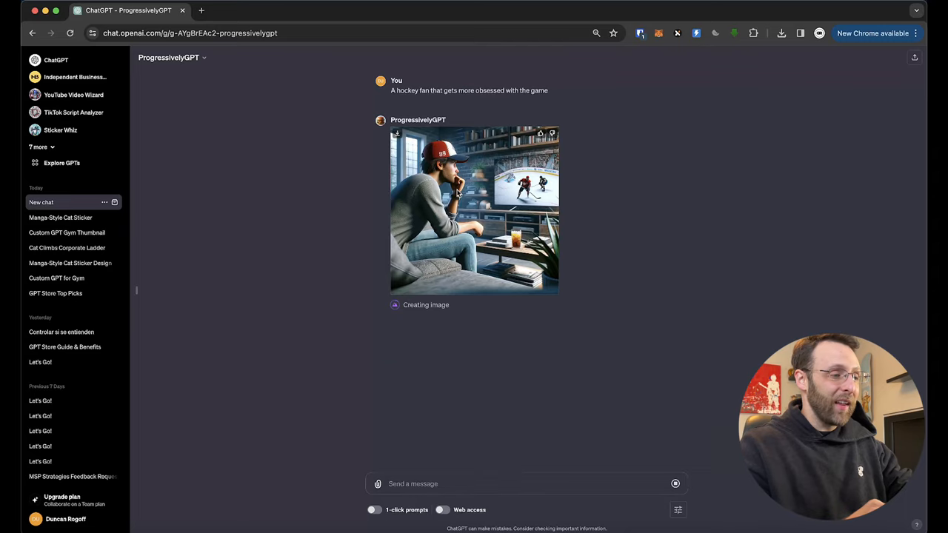
# Step: Review the hockey-fan series images enlarged one by one, returning to the chat each time
pyautogui.click(474, 211)
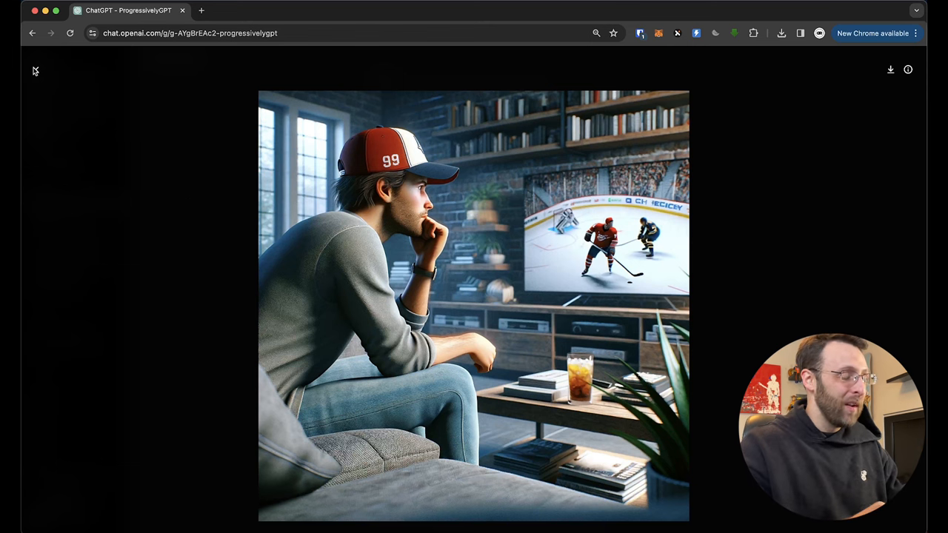
pyautogui.click(36, 70)
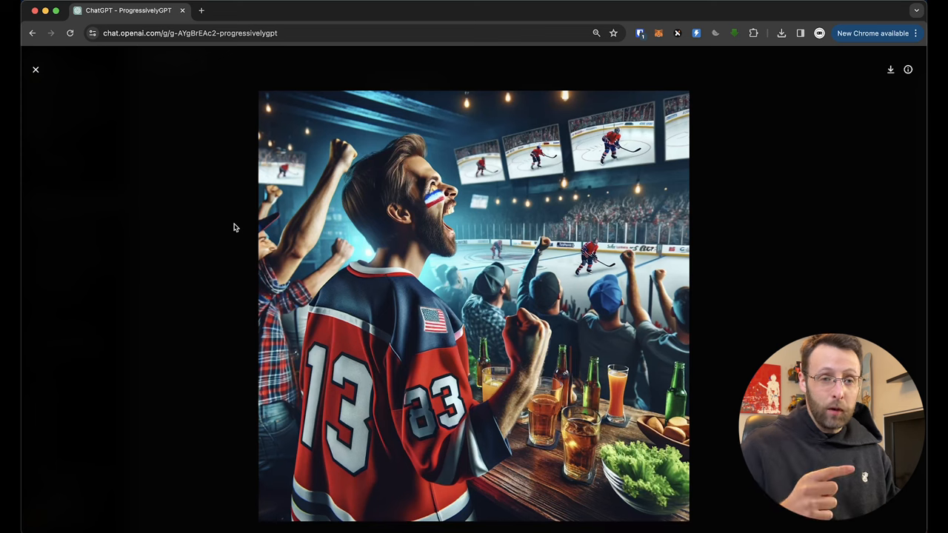
pyautogui.moveTo(65, 90)
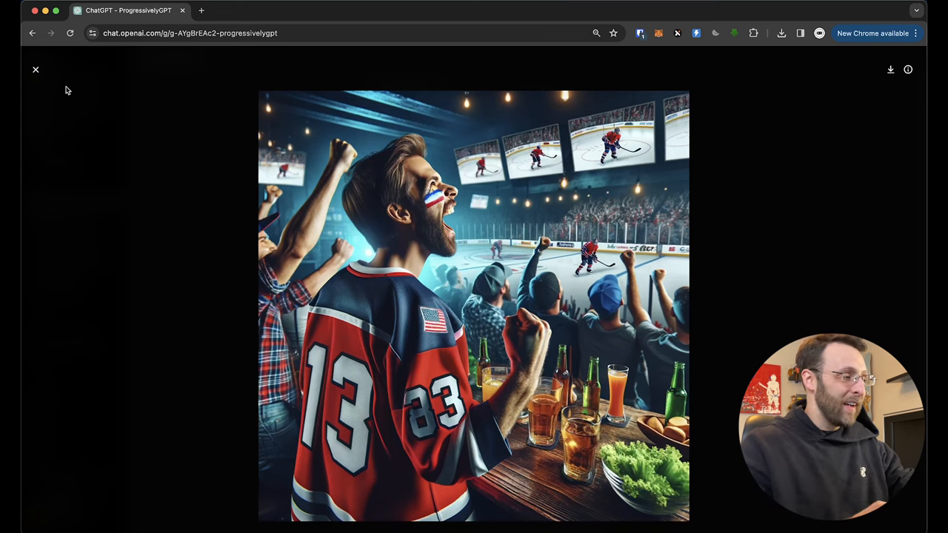
pyautogui.click(36, 70)
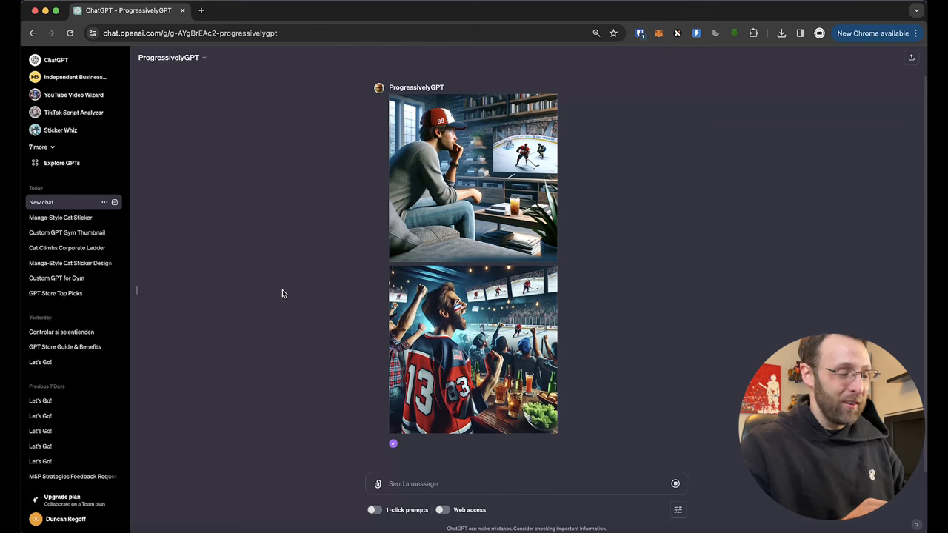
pyautogui.scroll(-3)
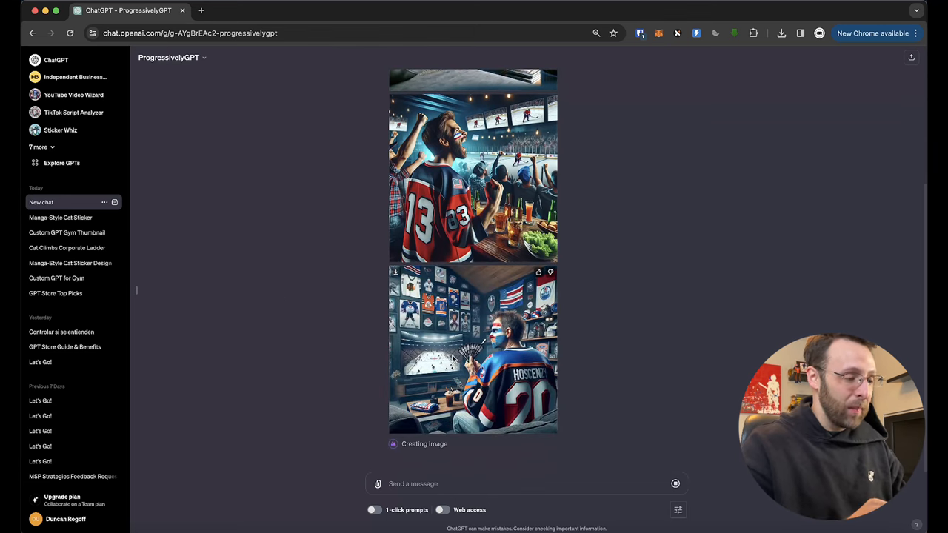
pyautogui.click(472, 348)
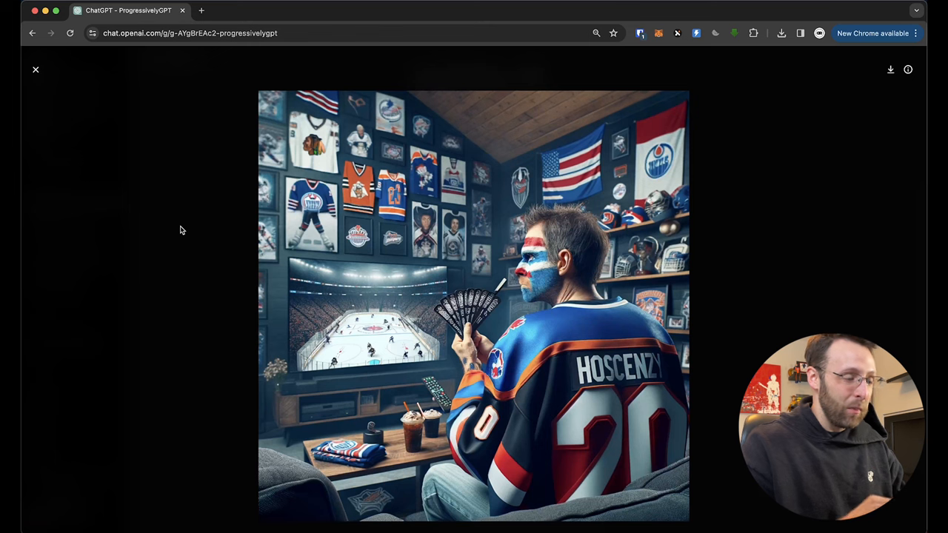
pyautogui.moveTo(172, 222)
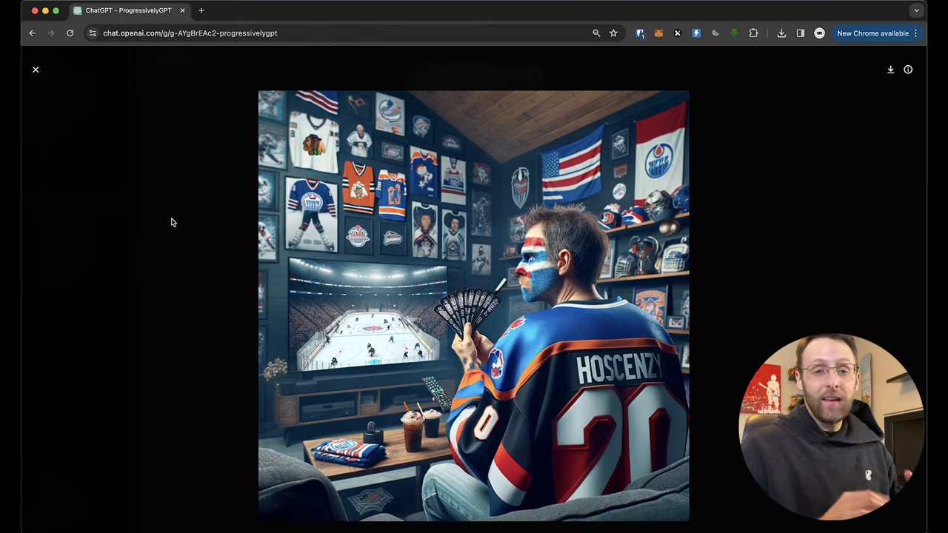
pyautogui.moveTo(411, 299)
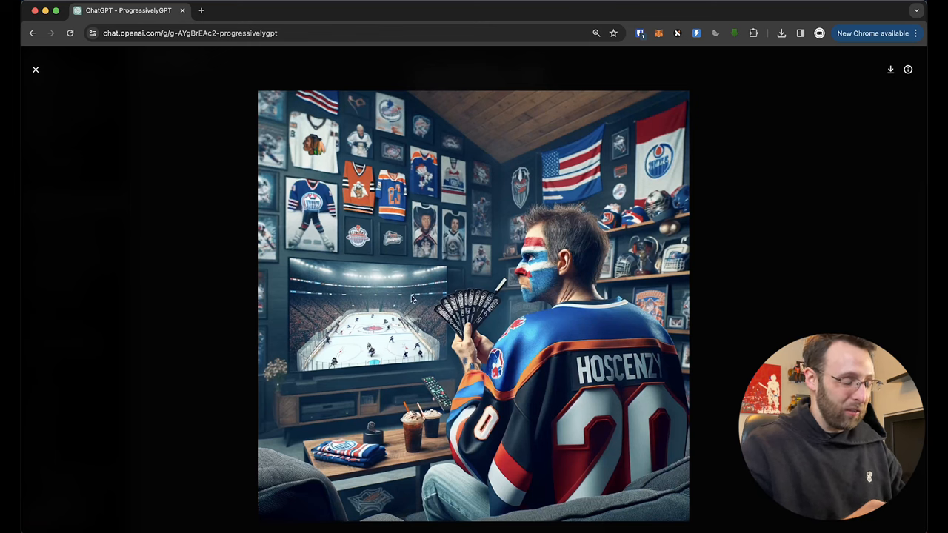
pyautogui.moveTo(382, 246)
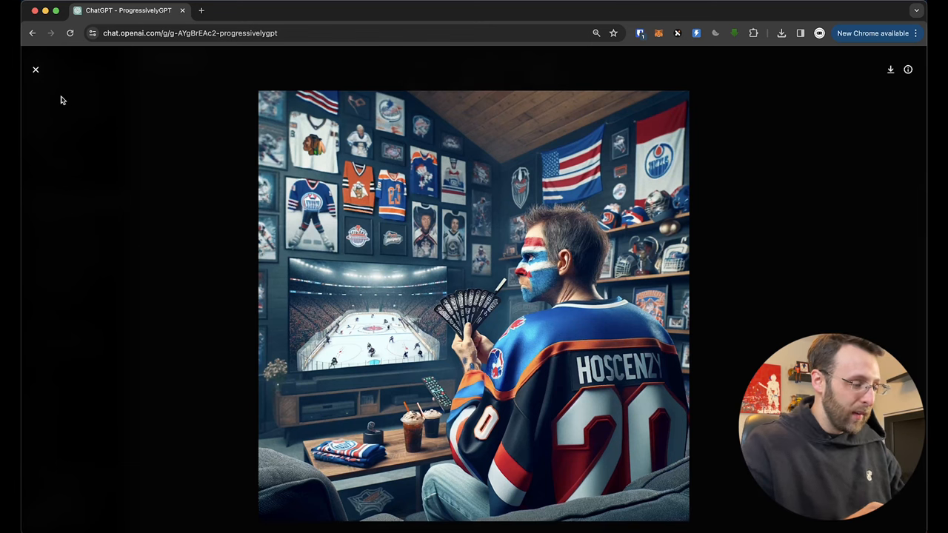
pyautogui.click(36, 70)
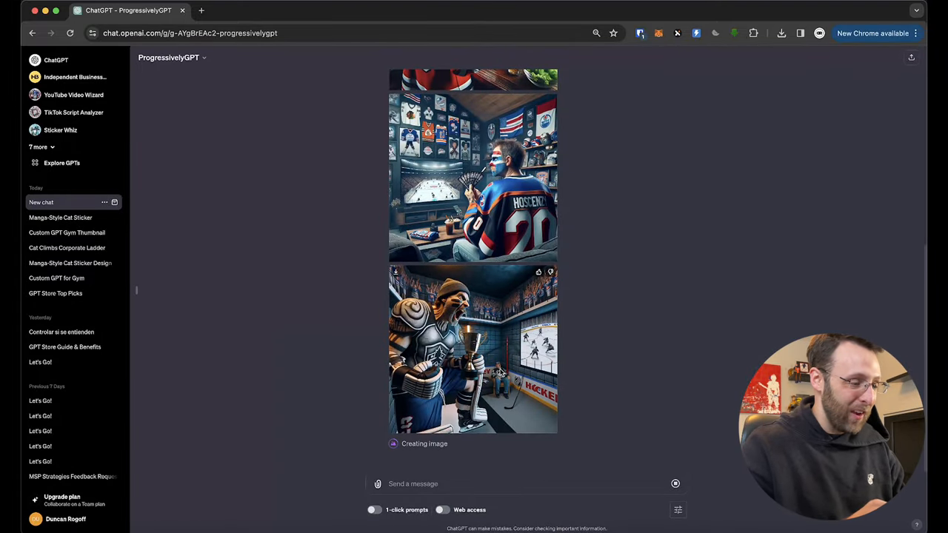
# Step: View the armoured trophy-holding fan and the sign-holding fan images full size, returning to chat after each
pyautogui.click(474, 348)
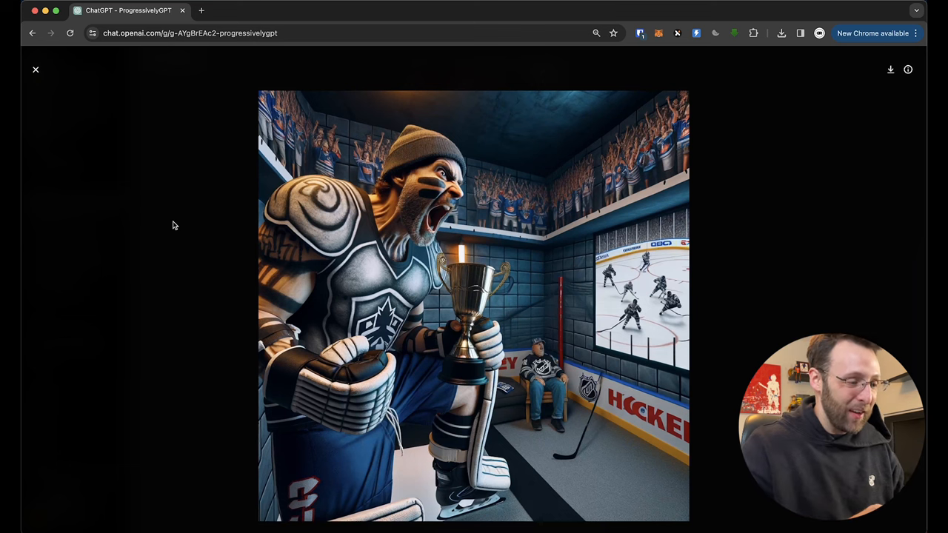
pyautogui.moveTo(545, 403)
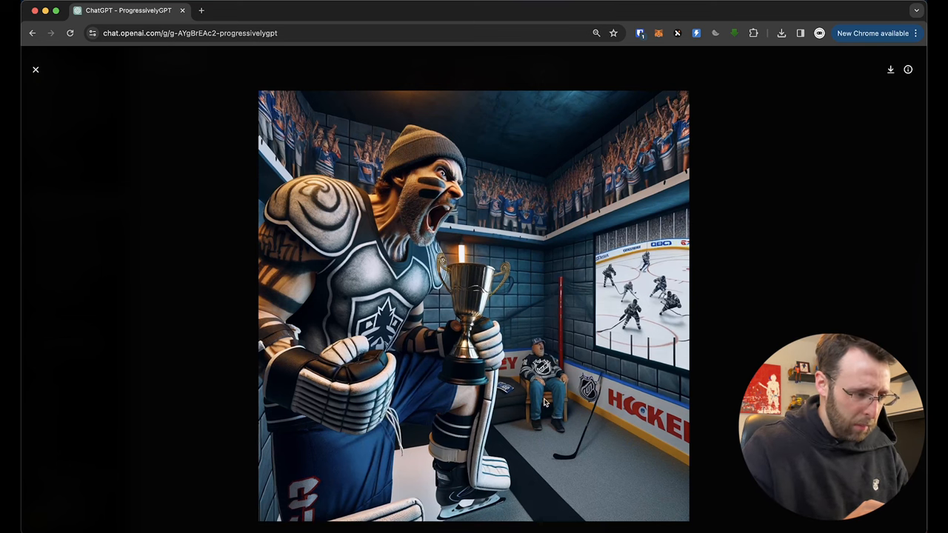
pyautogui.moveTo(496, 175)
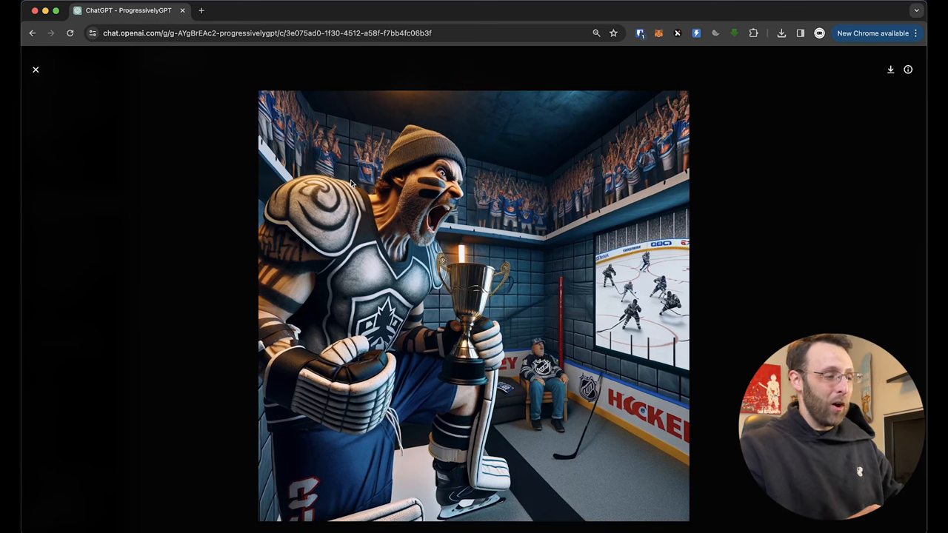
pyautogui.moveTo(454, 332)
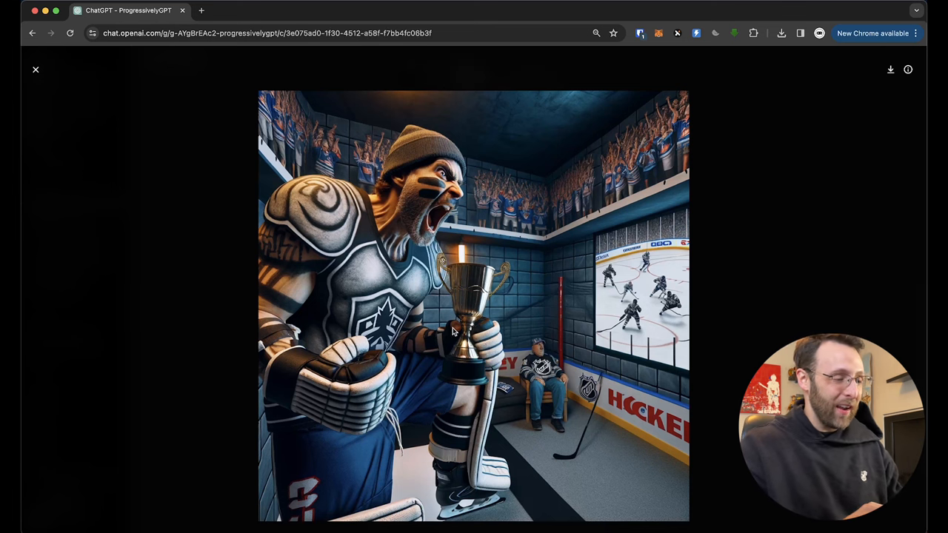
pyautogui.moveTo(126, 178)
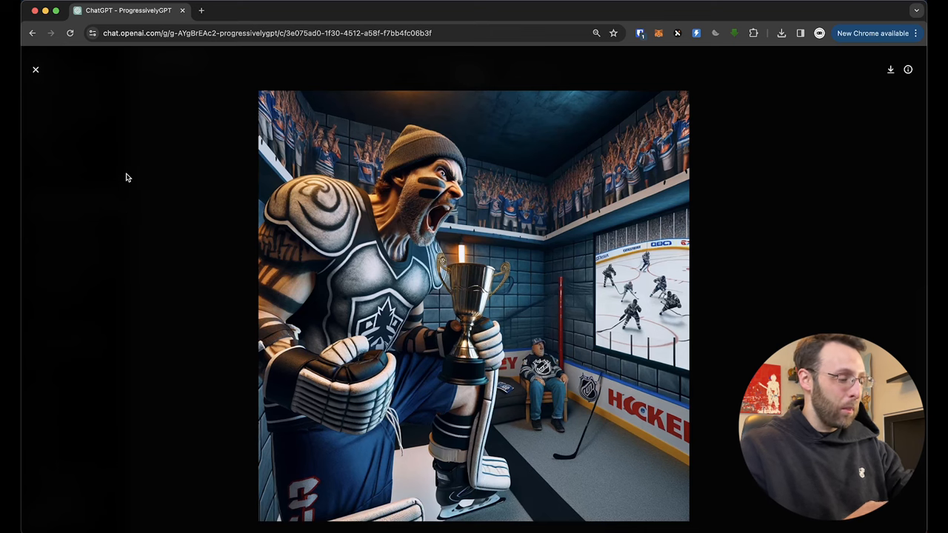
pyautogui.click(35, 70)
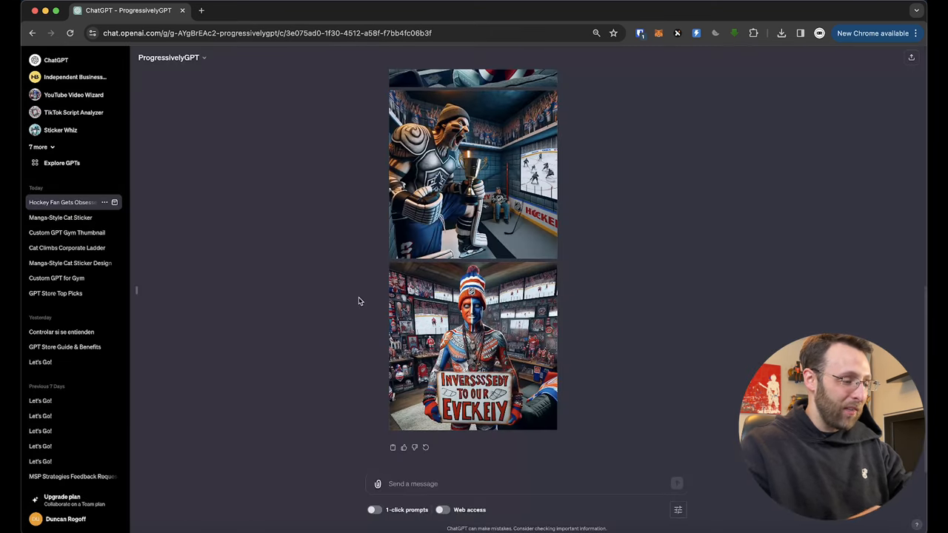
pyautogui.click(473, 345)
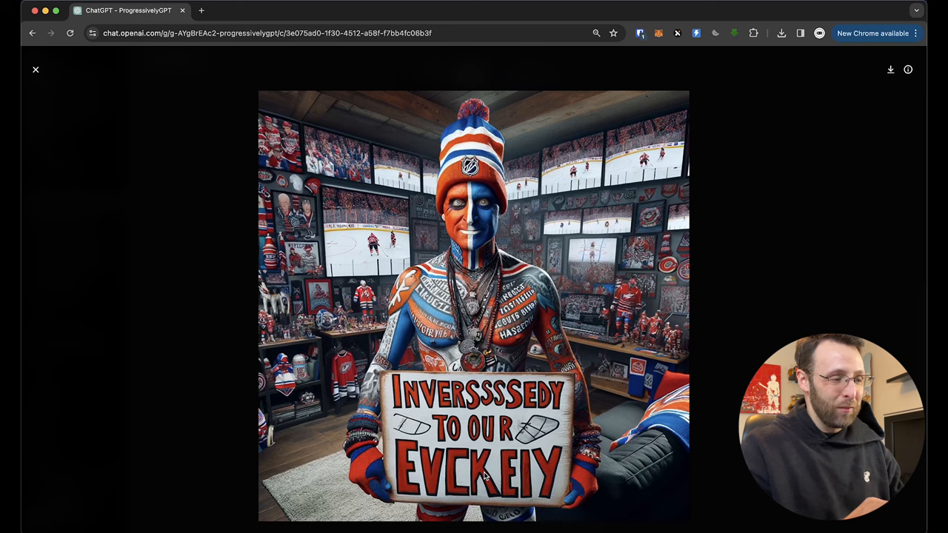
pyautogui.moveTo(109, 216)
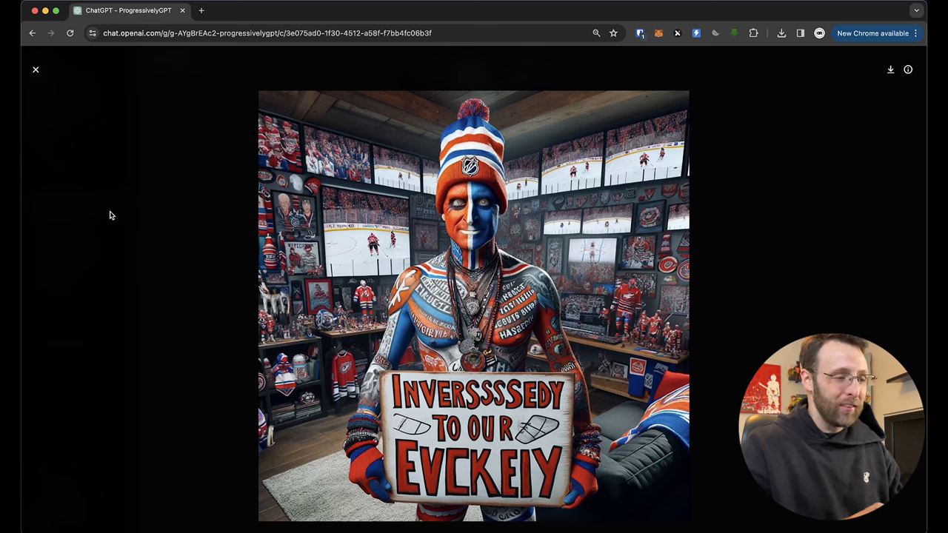
pyautogui.moveTo(205, 219)
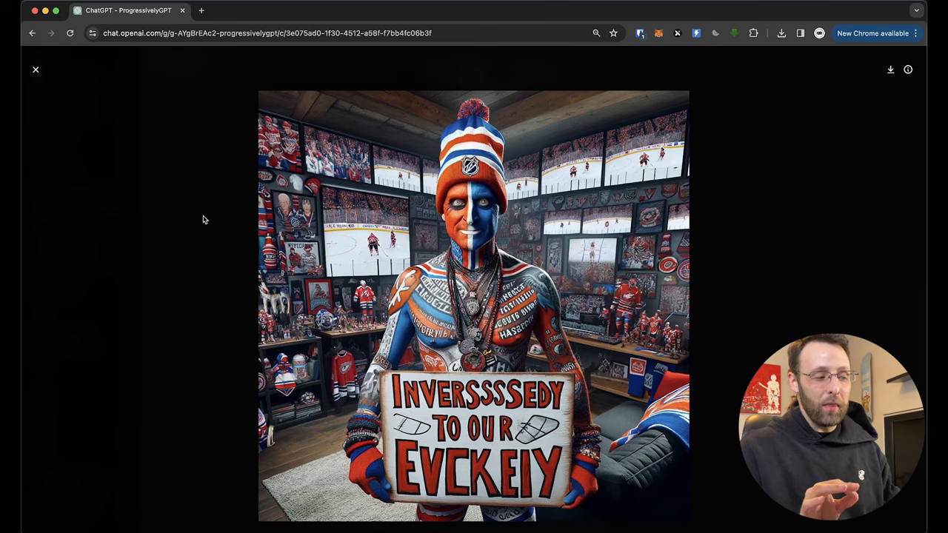
pyautogui.moveTo(39, 77)
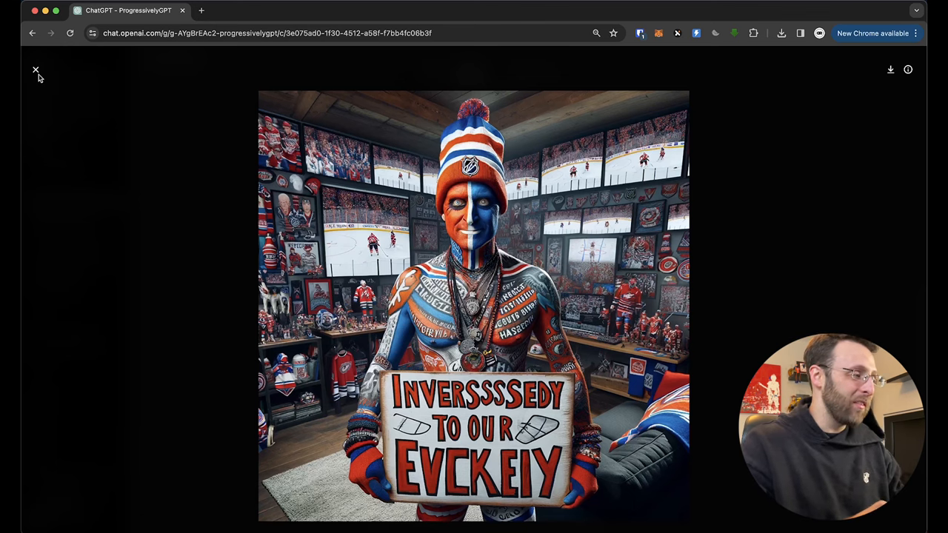
pyautogui.click(35, 70)
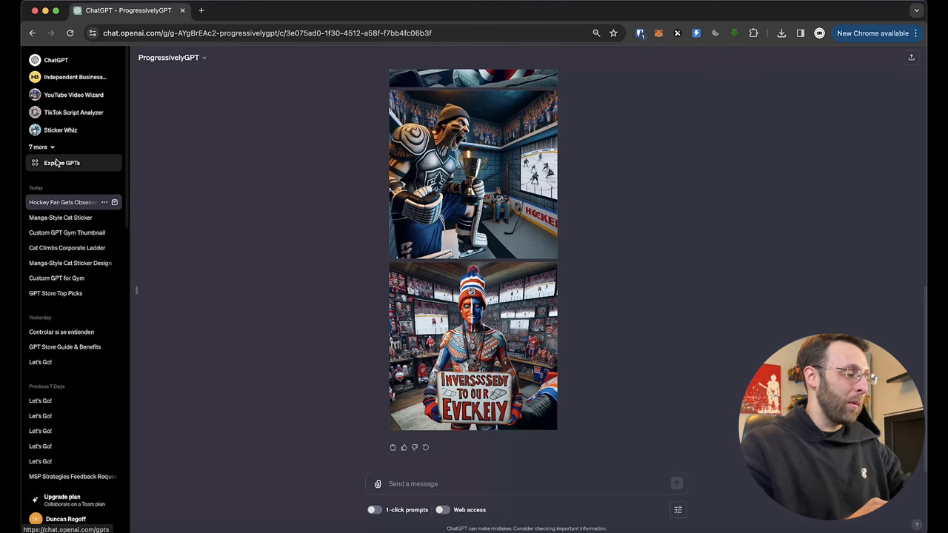
# Step: Search the Explore GPTs catalogue for "progressively" to find ProgressivelyGPT
pyautogui.click(62, 161)
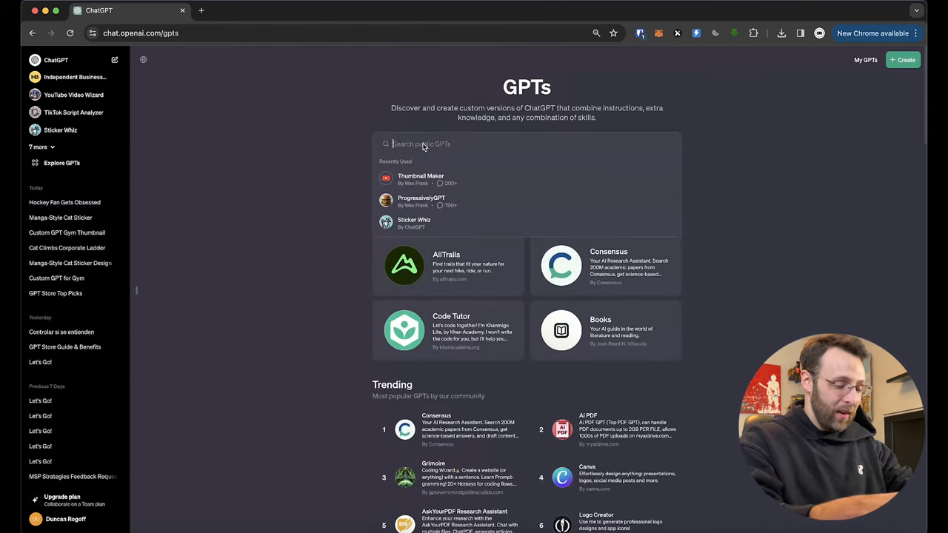
pyautogui.write('progressively')
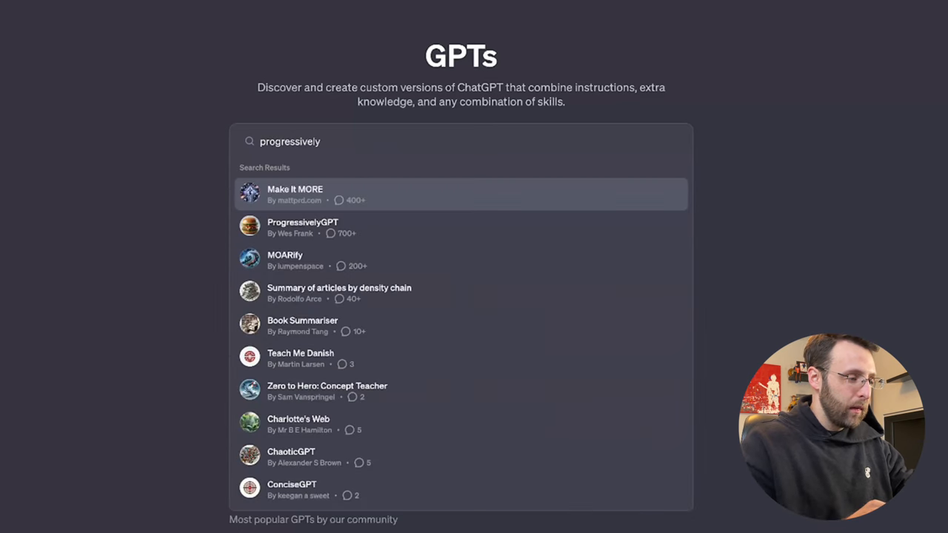
pyautogui.moveTo(341, 228)
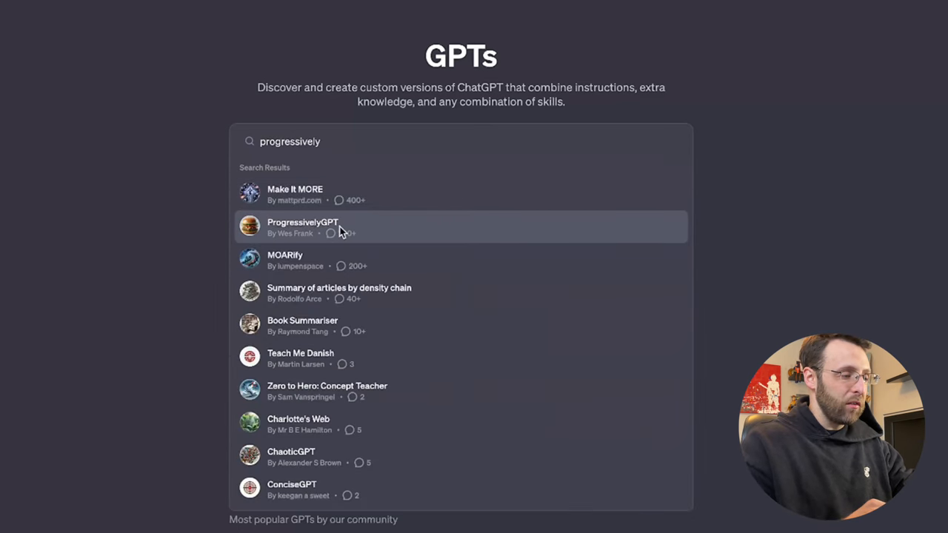
pyautogui.moveTo(308, 243)
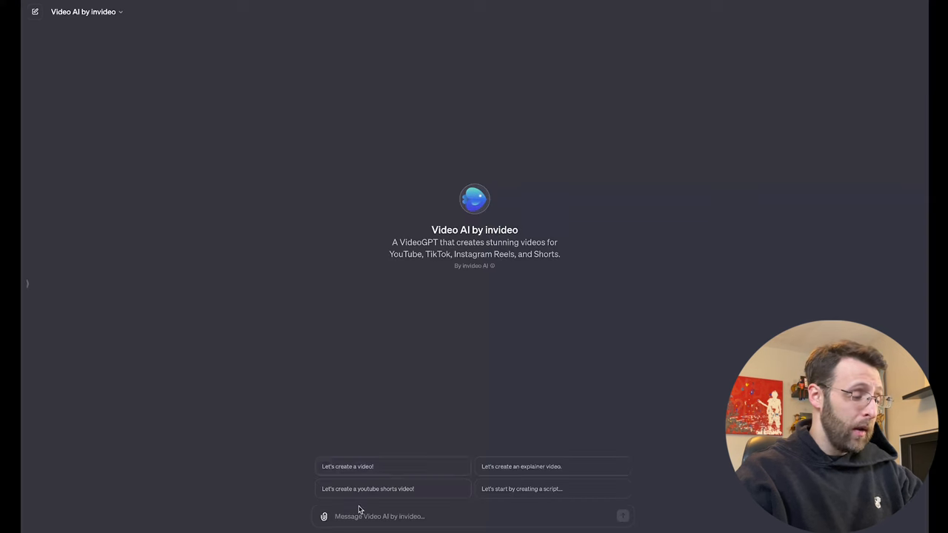
pyautogui.moveTo(459, 467)
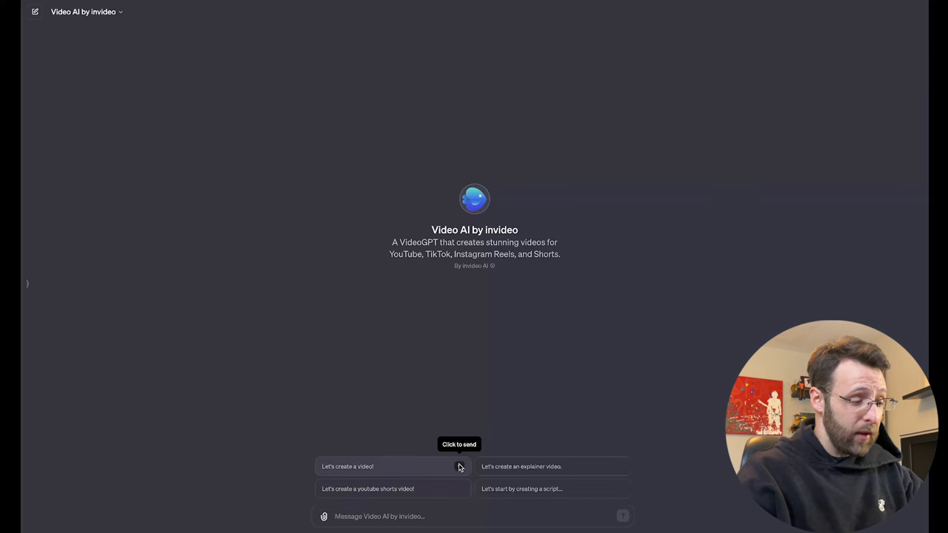
pyautogui.moveTo(457, 468)
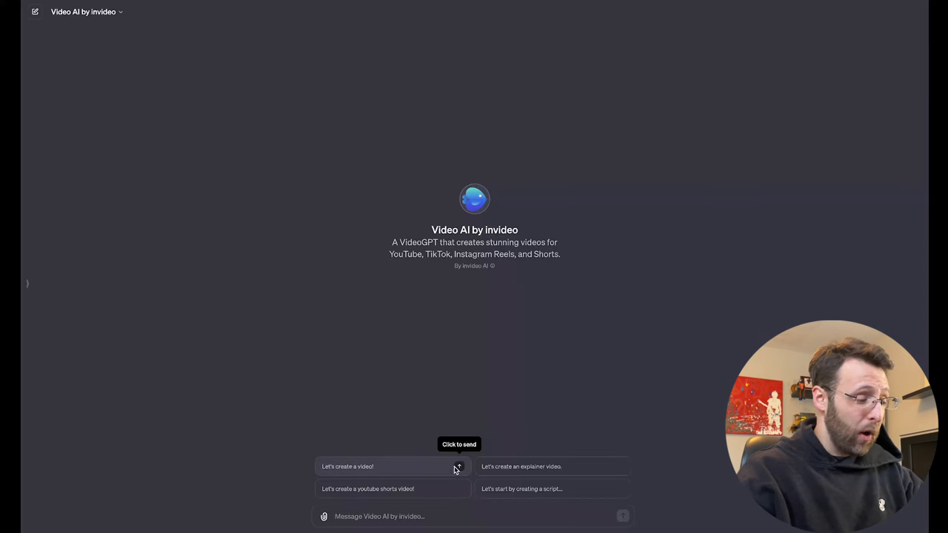
pyautogui.moveTo(526, 467)
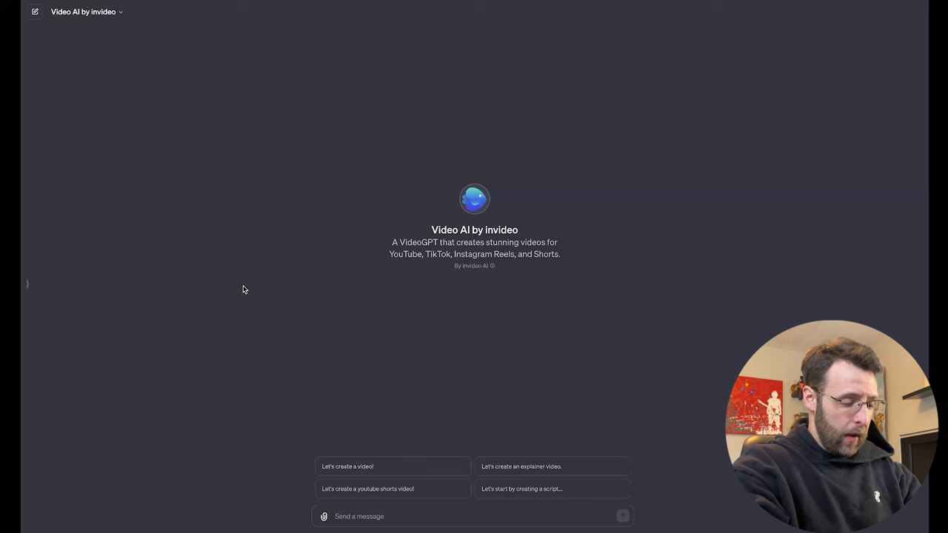
# Step: Draft a request for a 60-second Short on "can you feed dogs cheese?" with English male voiceover and light, happy music
pyautogui.write('create a 60 second youtube short')
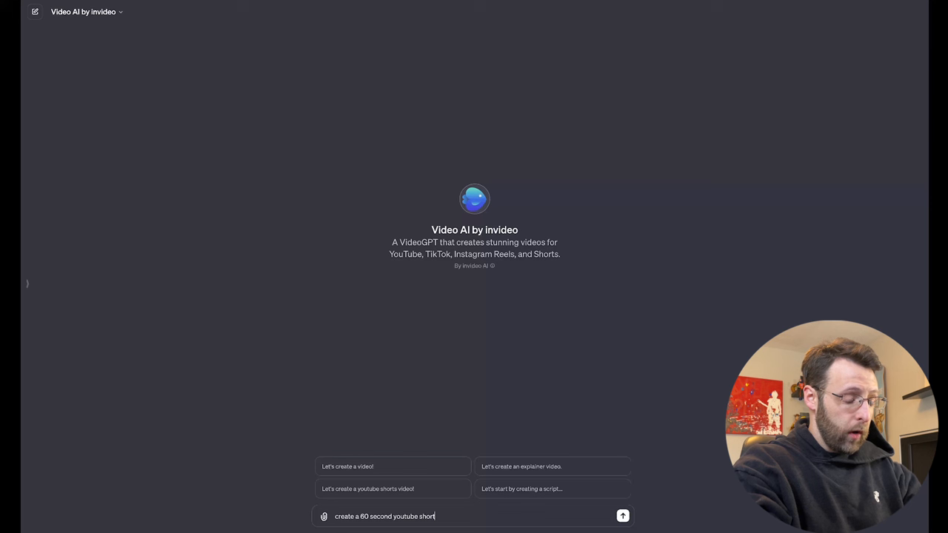
pyautogui.write('on the topic of')
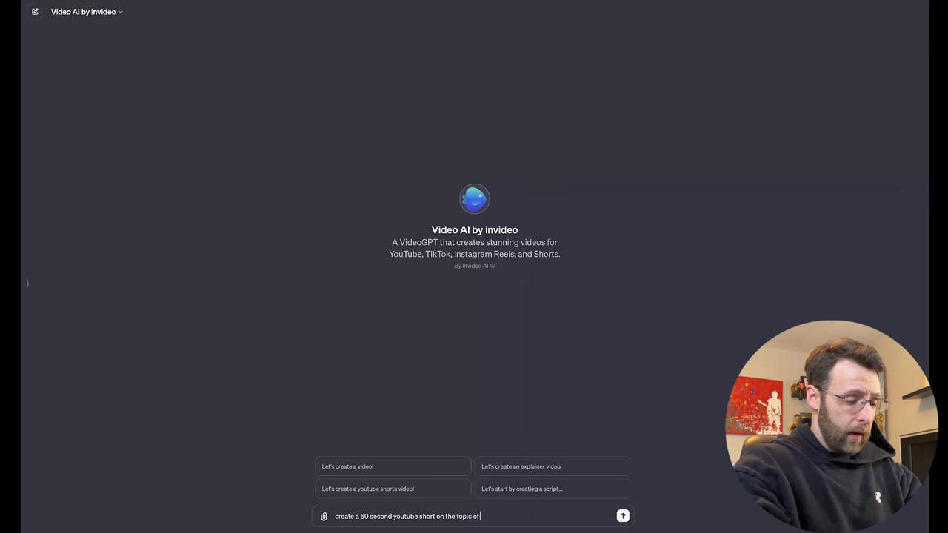
pyautogui.write('"can you feel')
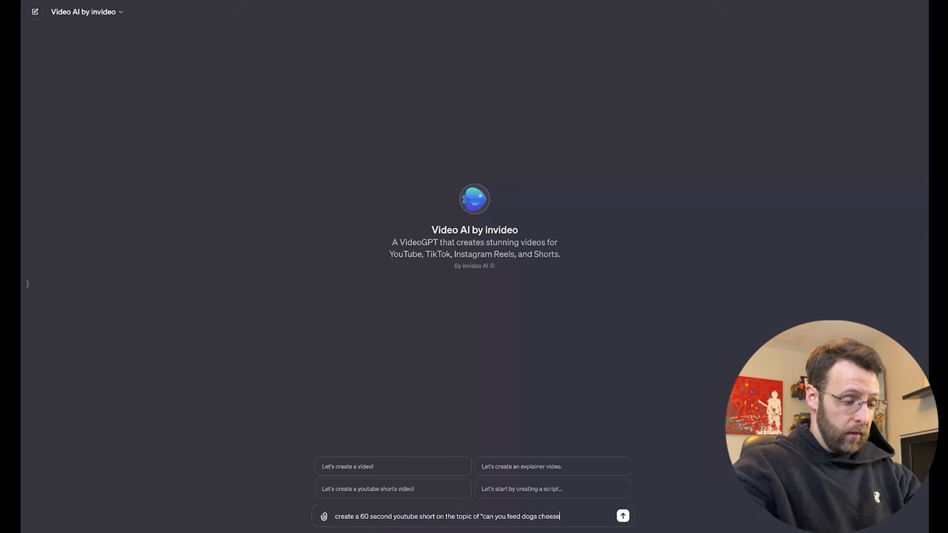
pyautogui.write('?"')
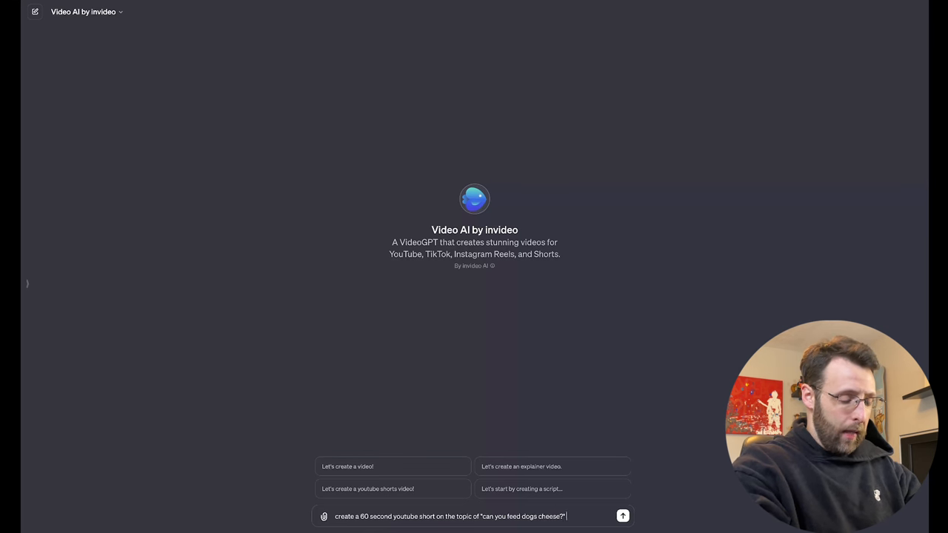
pyautogui.write('have a english')
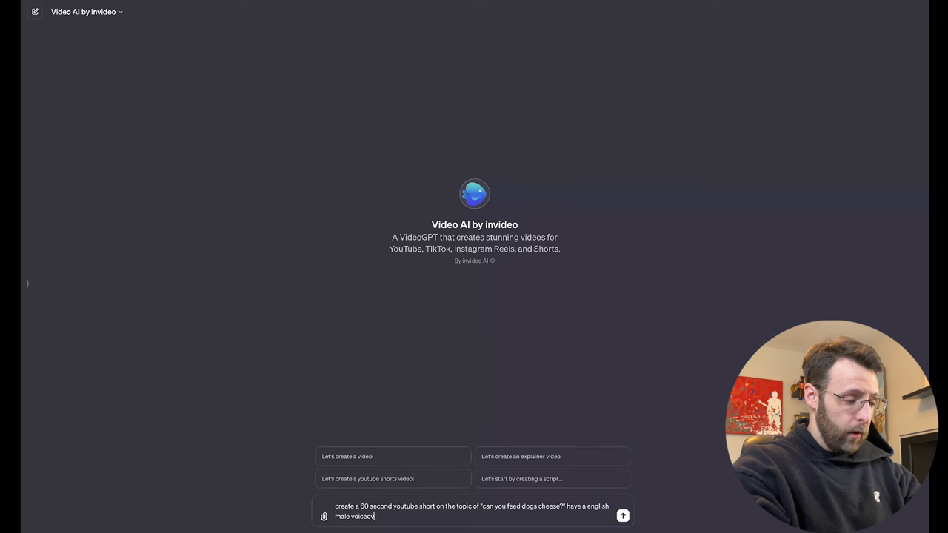
pyautogui.write('er. keep the music')
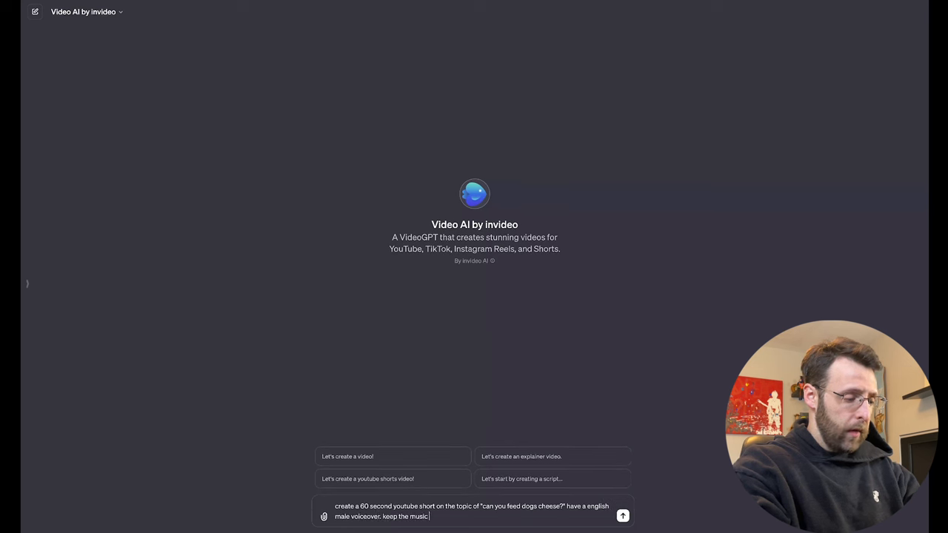
pyautogui.write('light and happy')
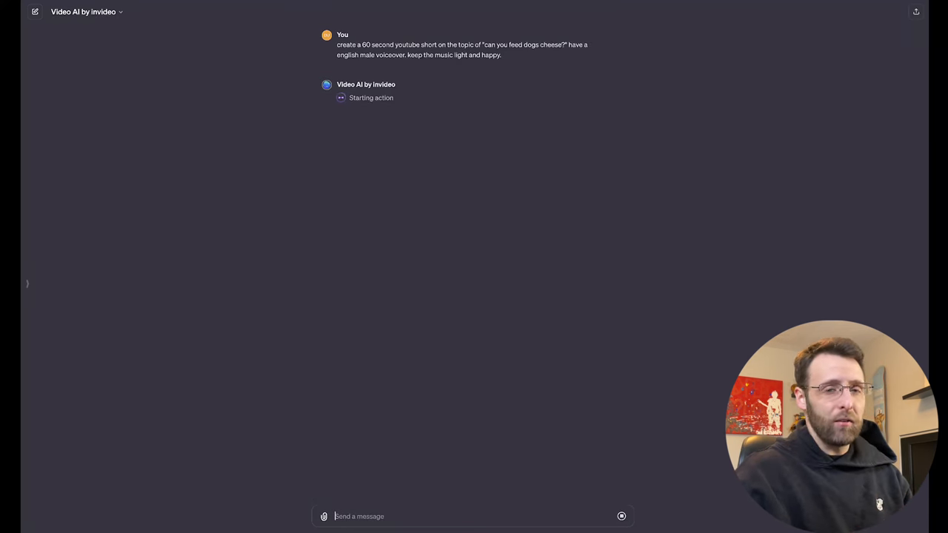
pyautogui.moveTo(165, 140)
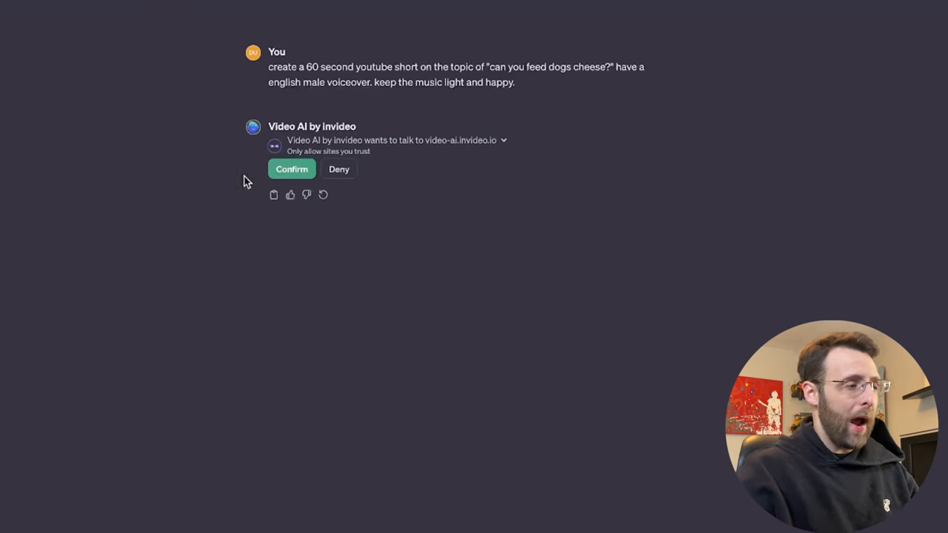
pyautogui.moveTo(228, 153)
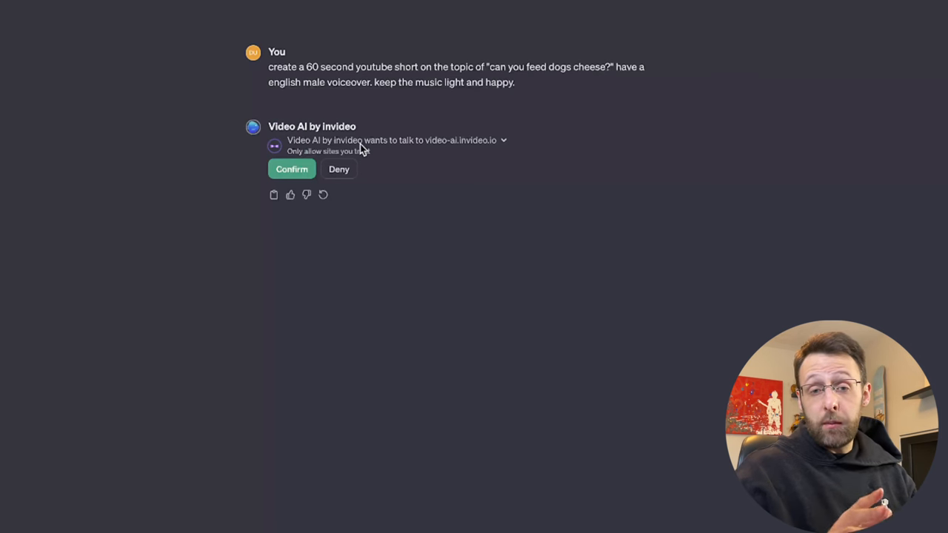
# Step: Allow the GPT to contact video-ai.invideo.io and open the returned 'Can You Feed Dogs Cheese?' video link
pyautogui.click(291, 169)
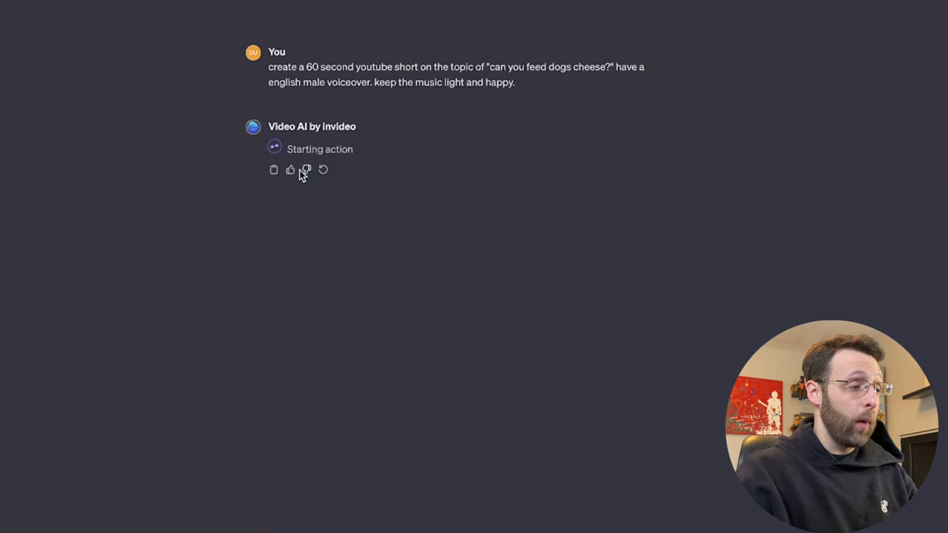
pyautogui.moveTo(137, 190)
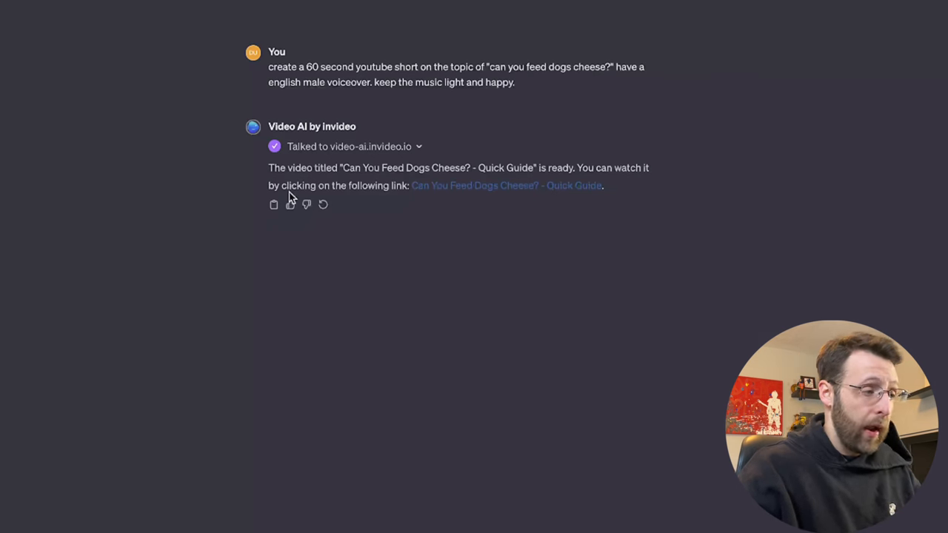
pyautogui.moveTo(340, 171)
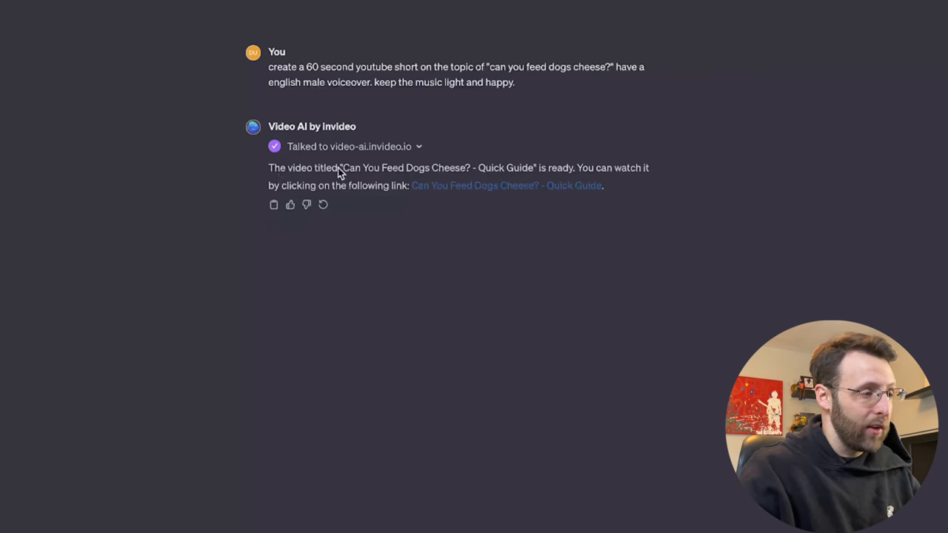
pyautogui.moveTo(345, 168); pyautogui.dragTo(461, 168)
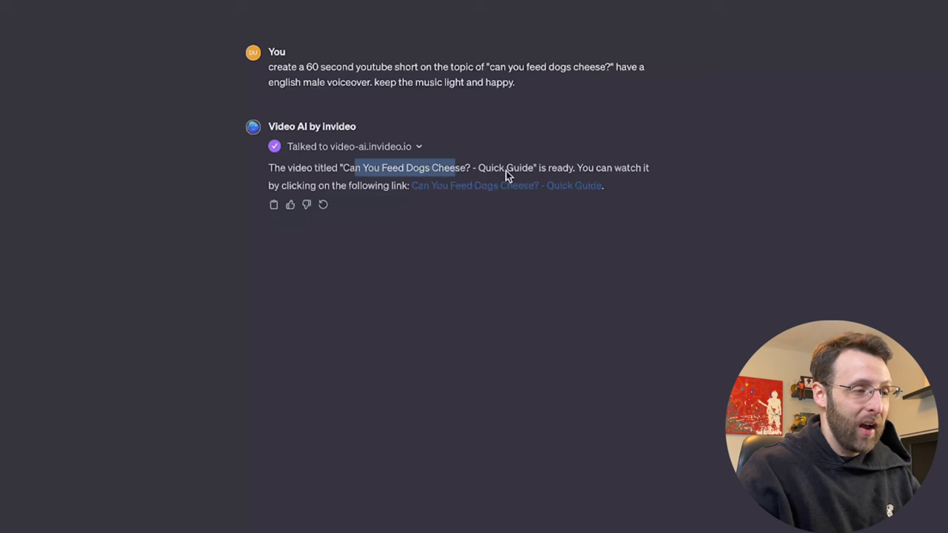
pyautogui.moveTo(352, 186)
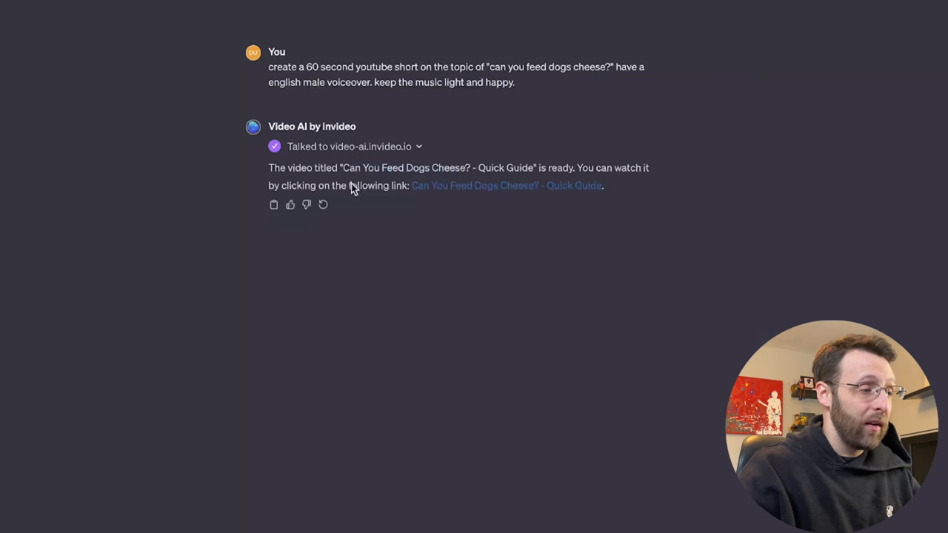
pyautogui.click(507, 185)
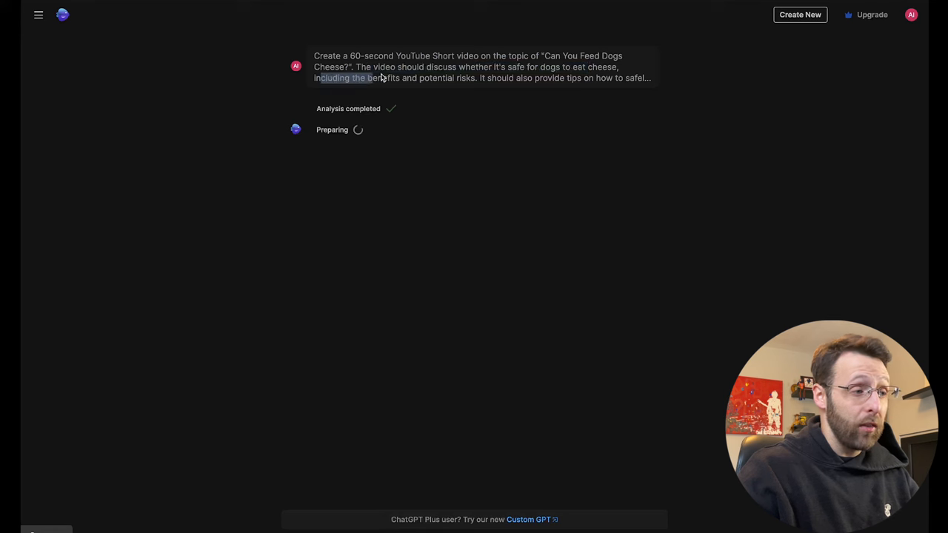
pyautogui.moveTo(195, 169)
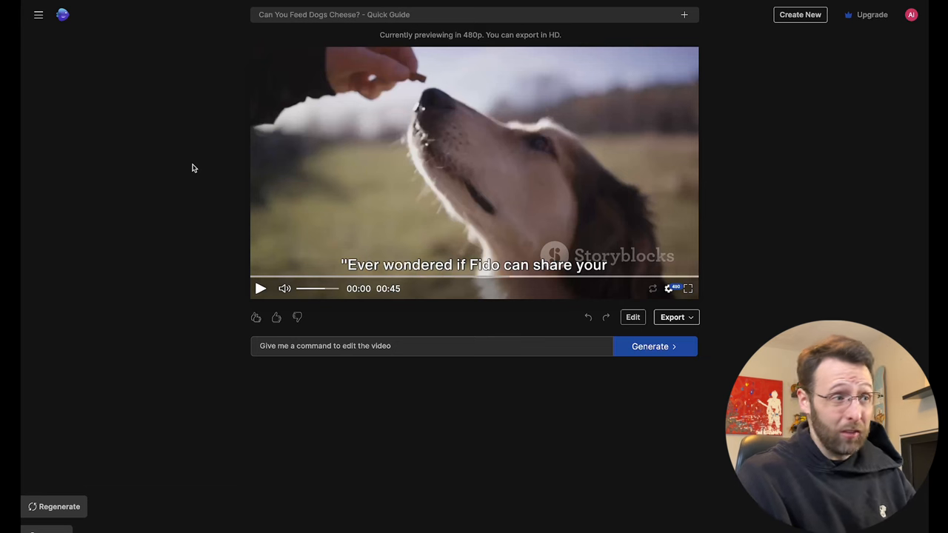
pyautogui.moveTo(415, 42)
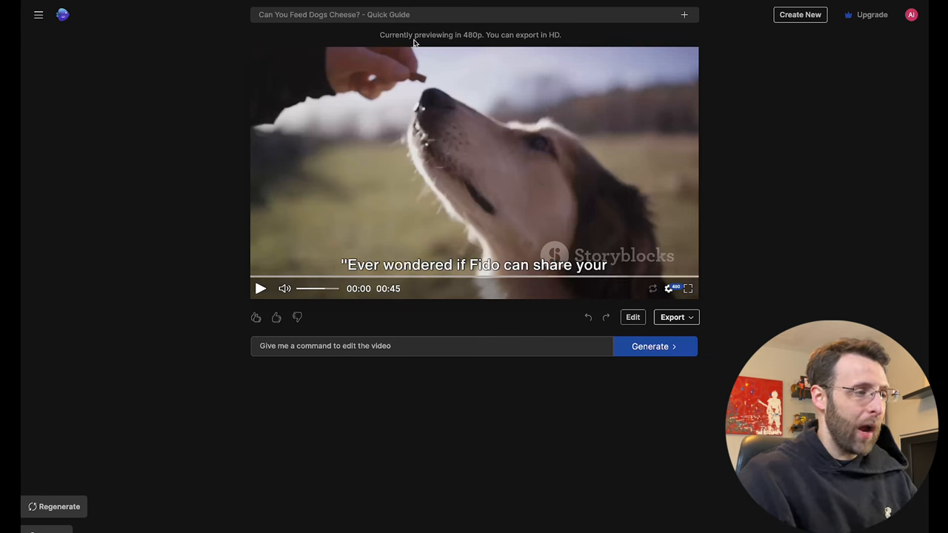
pyautogui.moveTo(254, 274)
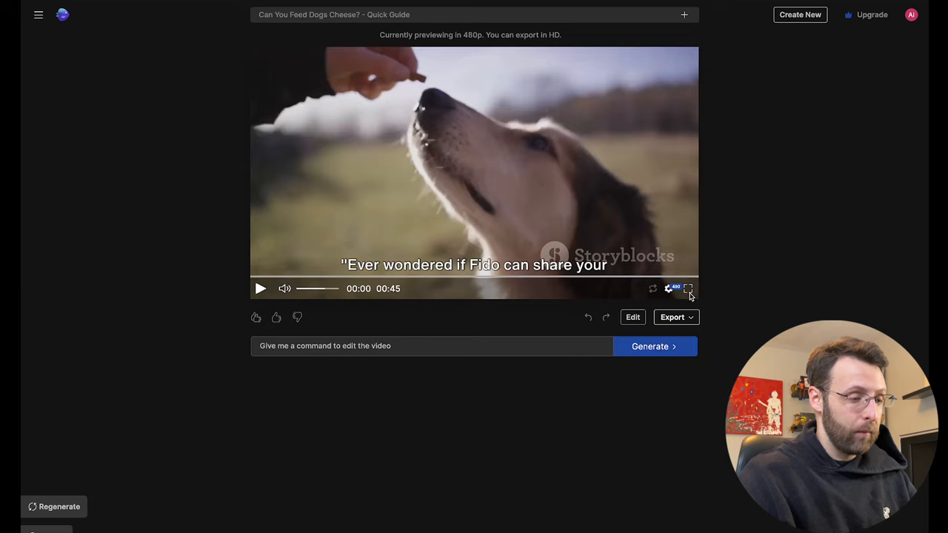
# Step: Watch the preview full screen, then submit the command 'change the first scene of the video'
pyautogui.click(688, 289)
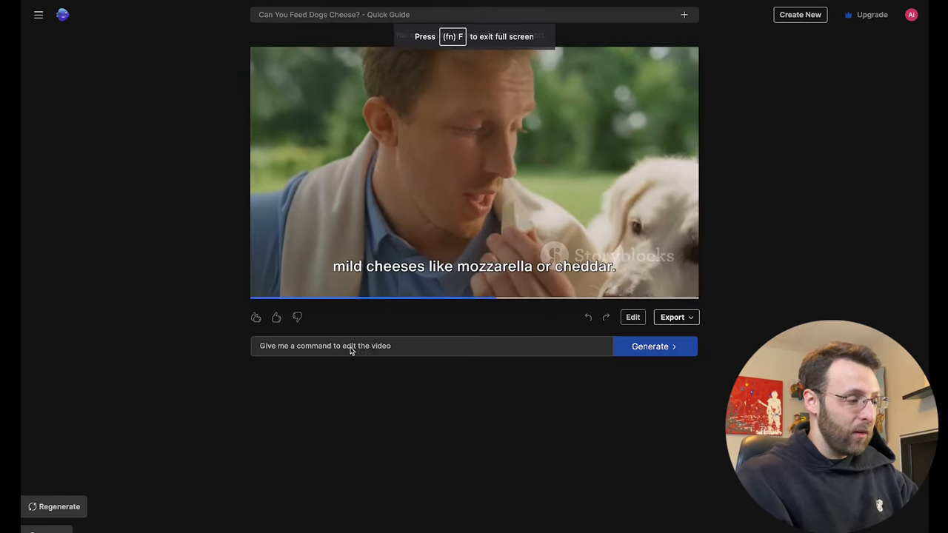
pyautogui.write('change')
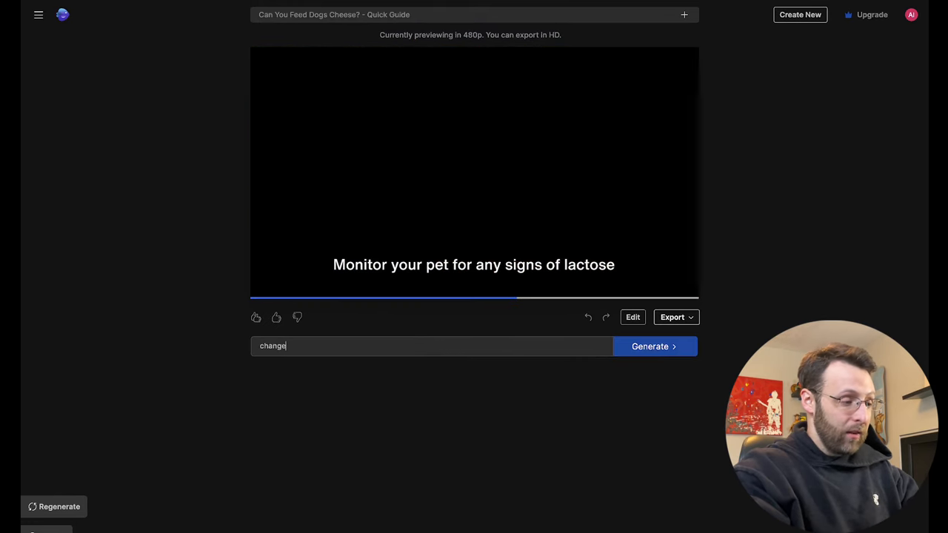
pyautogui.write('the first scene f')
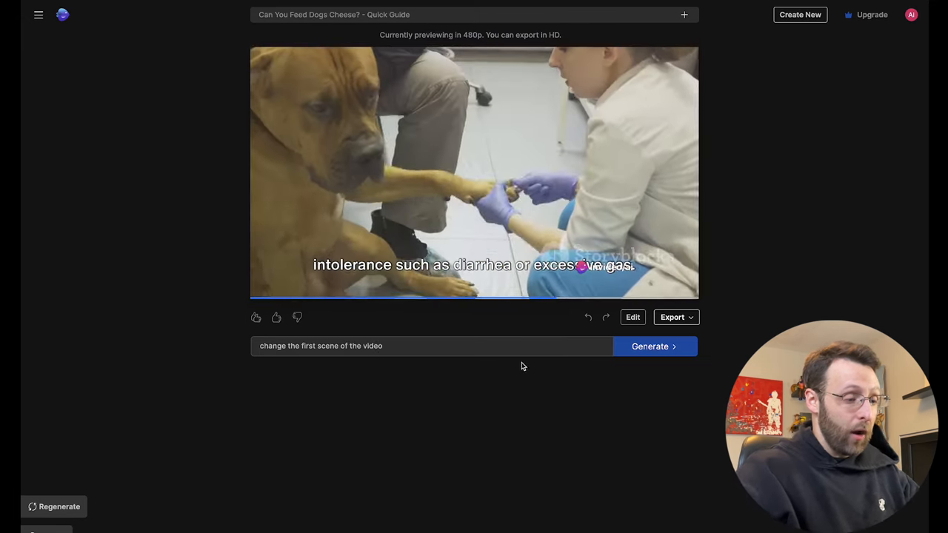
pyautogui.click(633, 318)
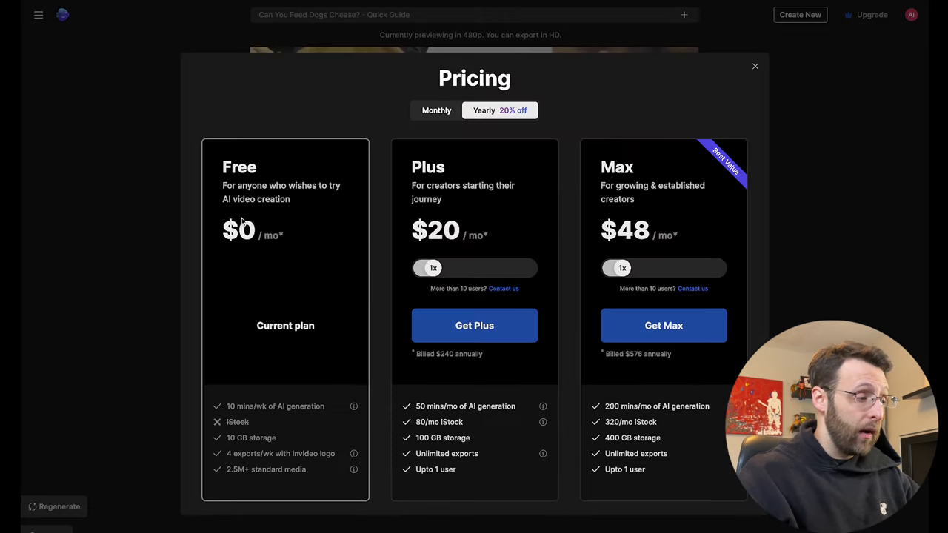
pyautogui.moveTo(237, 409)
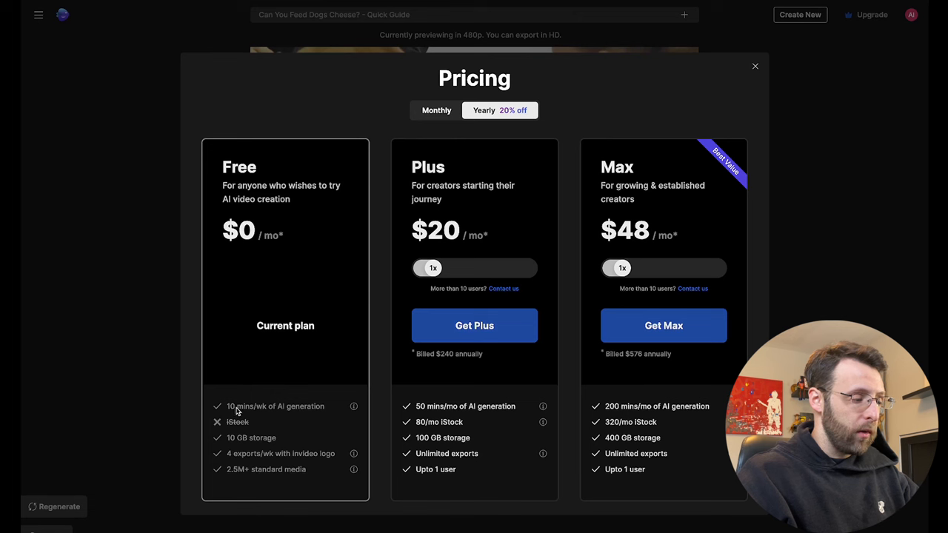
pyautogui.moveTo(246, 459)
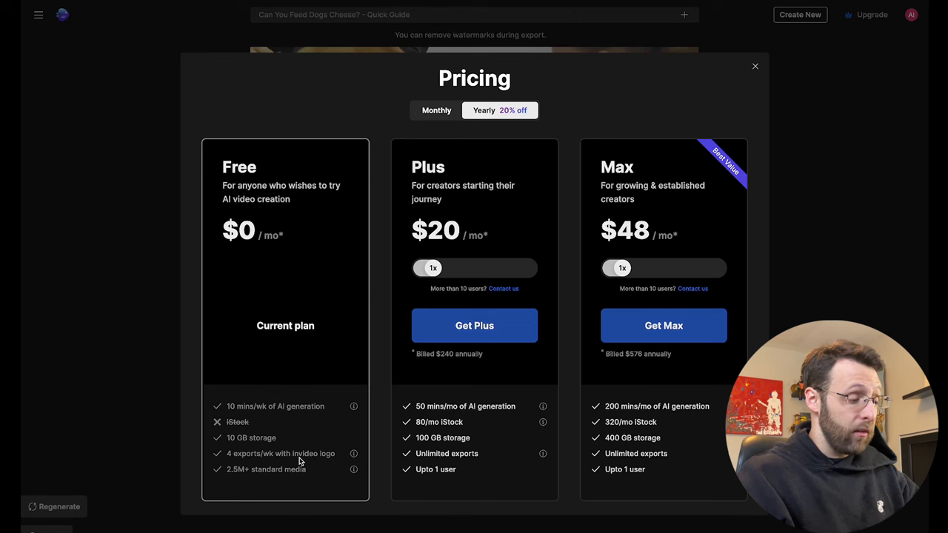
pyautogui.moveTo(463, 291)
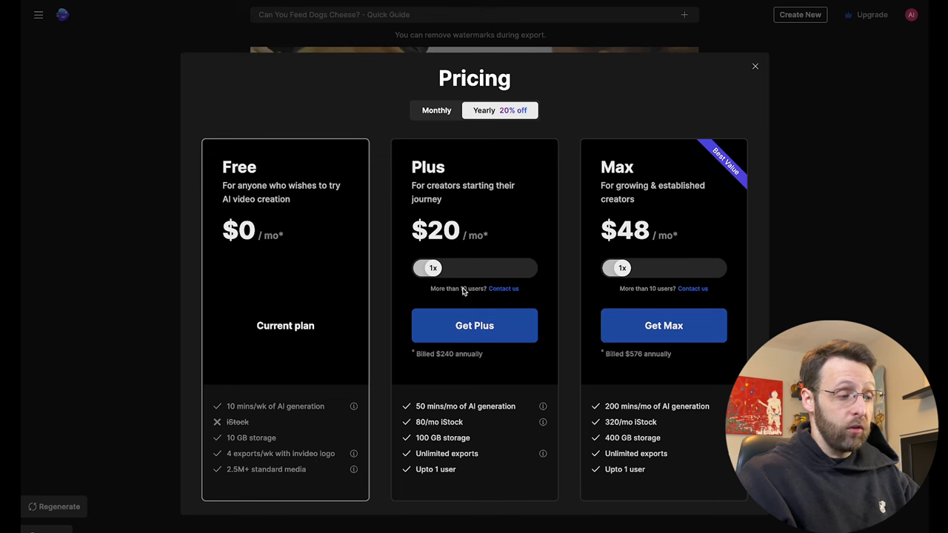
pyautogui.moveTo(463, 443)
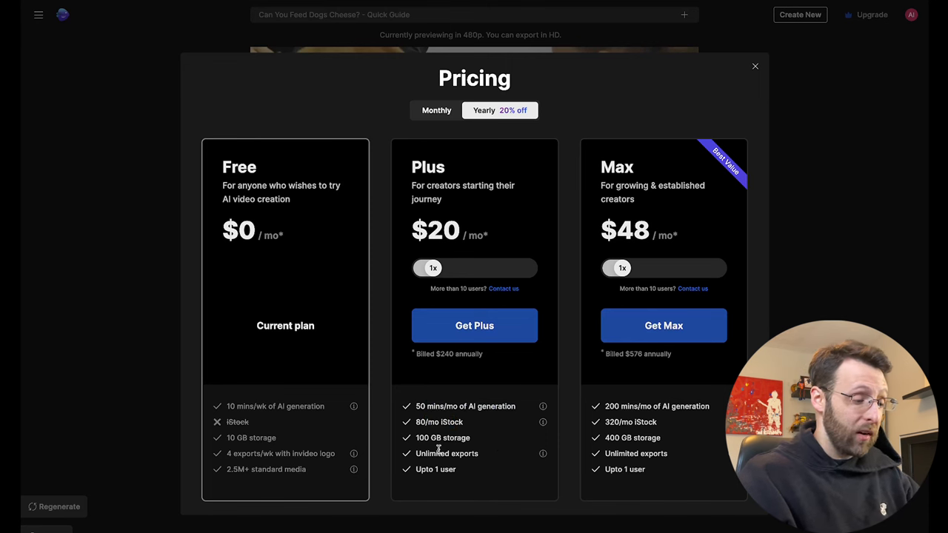
pyautogui.moveTo(731, 278)
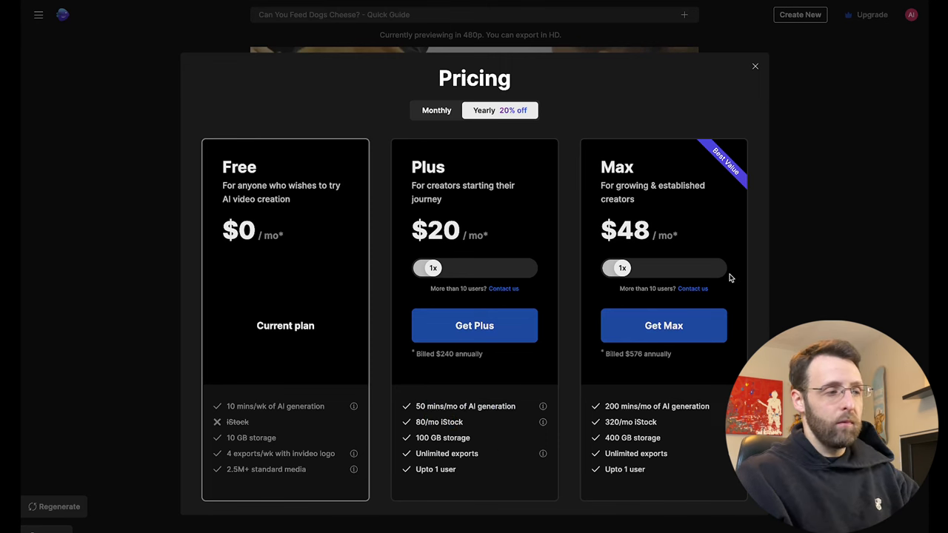
# Step: Dismiss the Free/Plus/Max pricing window to return to the ChatGPT conversation
pyautogui.click(756, 67)
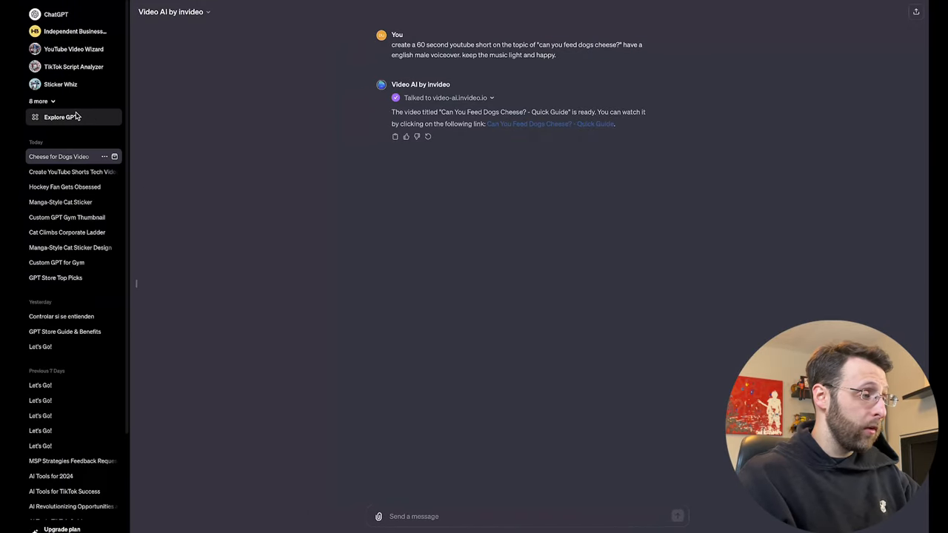
# Step: Search the GPT catalogue for 'invideo' and draft 'make it a vertical video' in a new Video AI chat
pyautogui.click(62, 117)
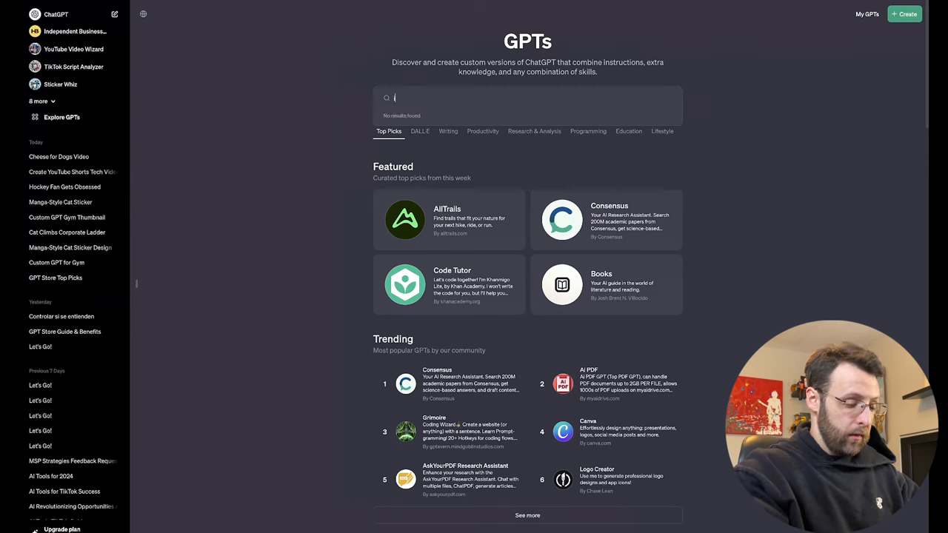
pyautogui.write('invideo')
pyautogui.write('make it a vertical vi')
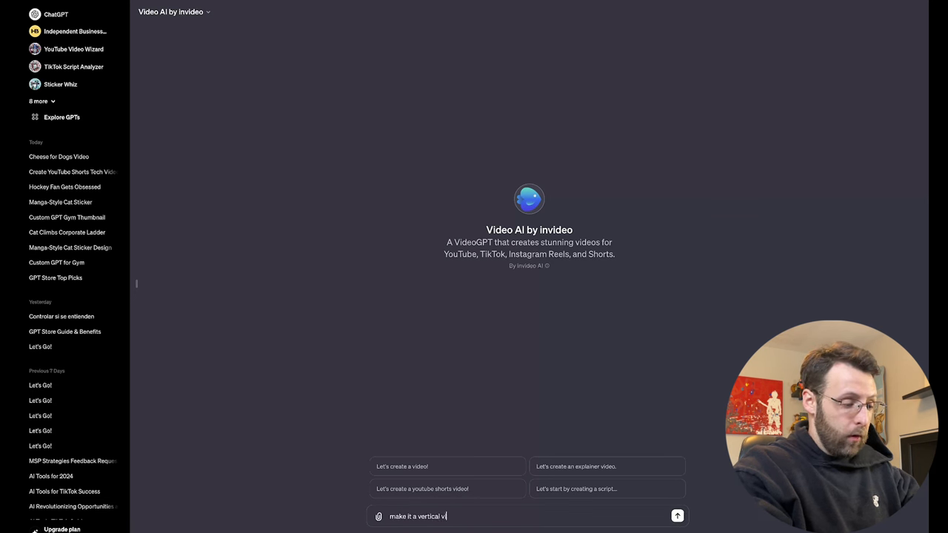
pyautogui.write('deo')
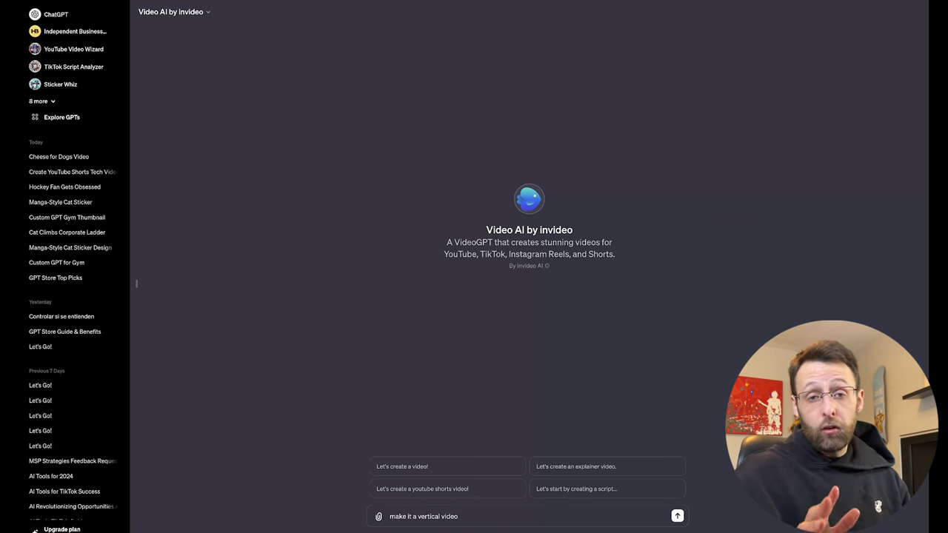